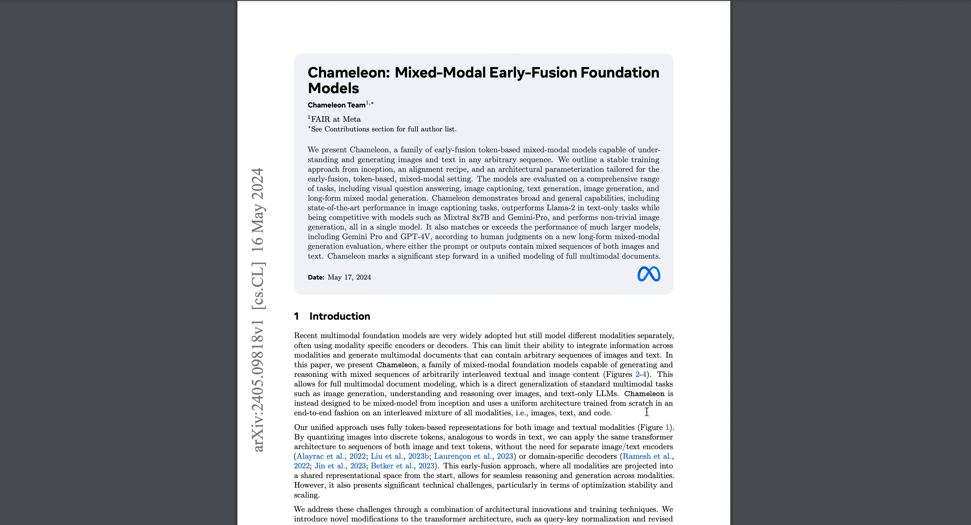
mouse_move(404, 242)
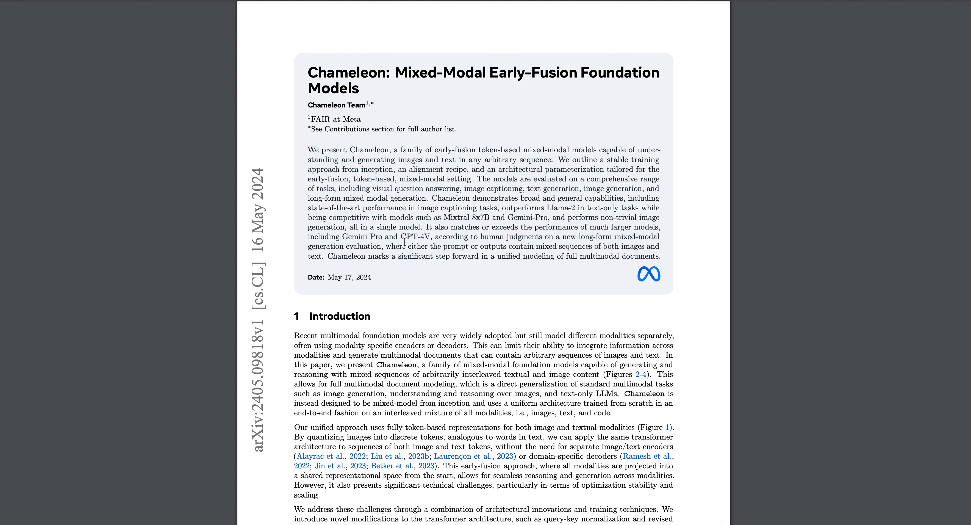
mouse_move(401, 72)
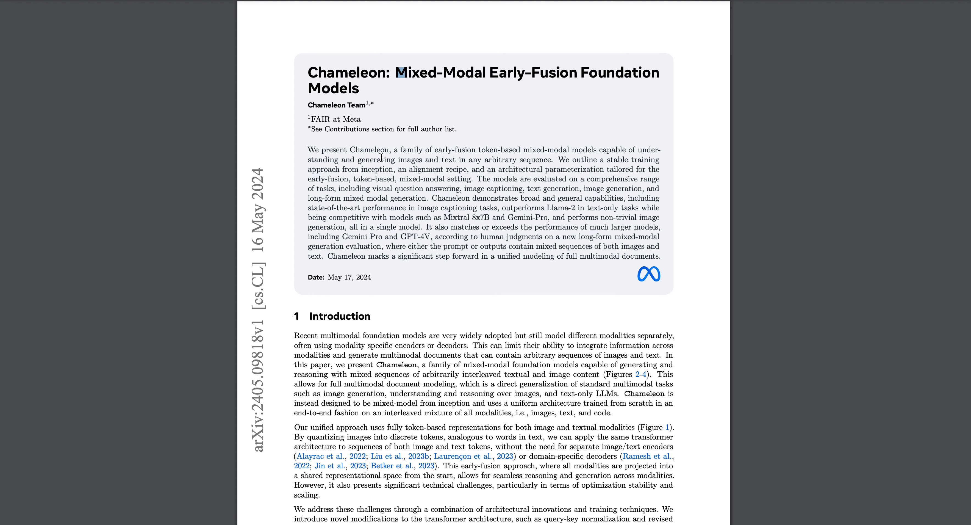
mouse_move(687, 305)
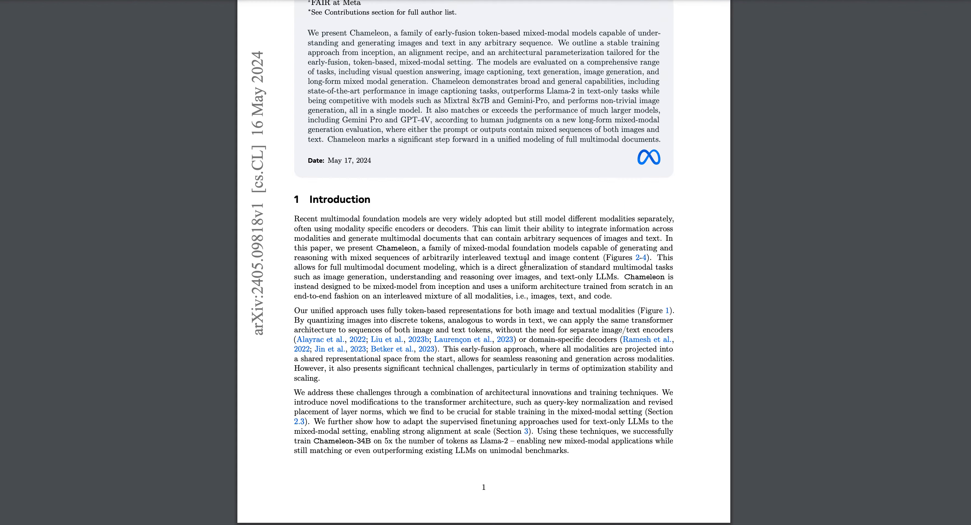
- Scroll to page 3 and highlight Figure 2's bird prompt sentence and its first <img> placeholder marker
scroll(down, 3)
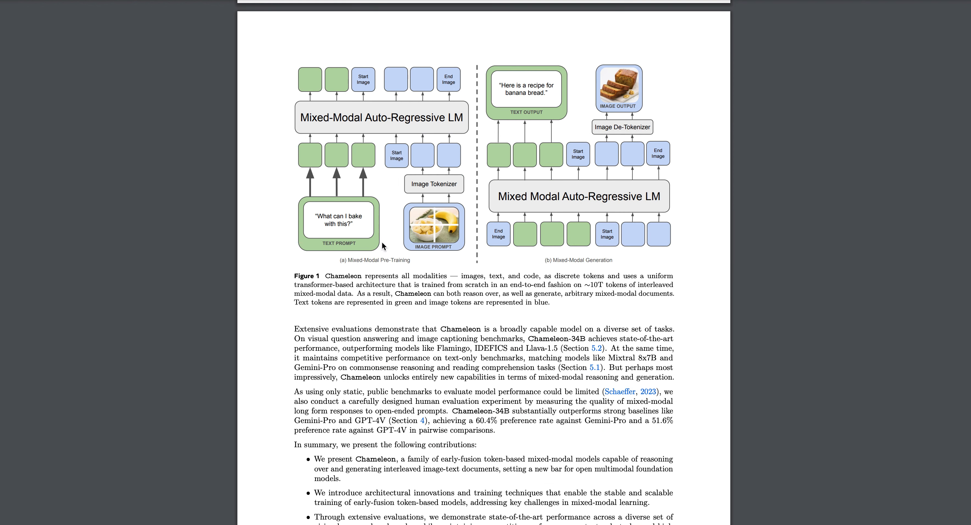
mouse_move(446, 243)
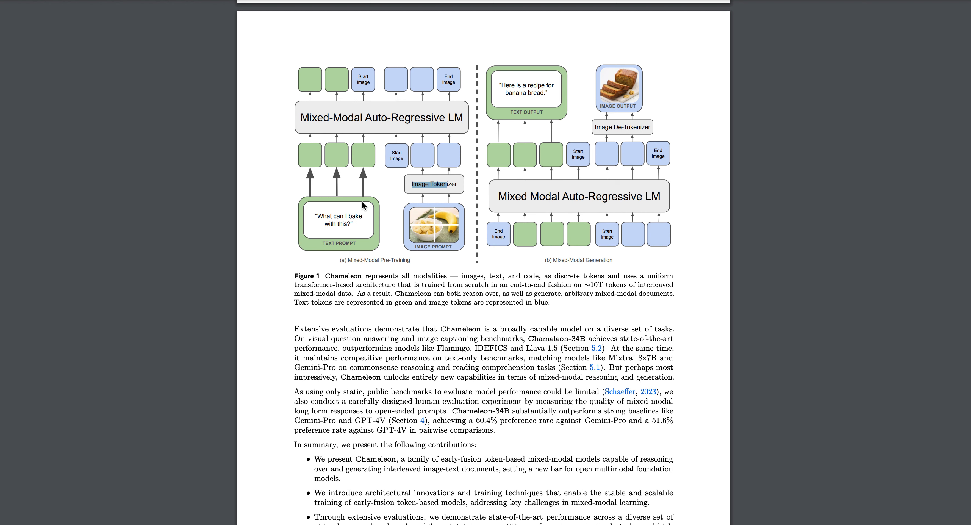
scroll(down, 3)
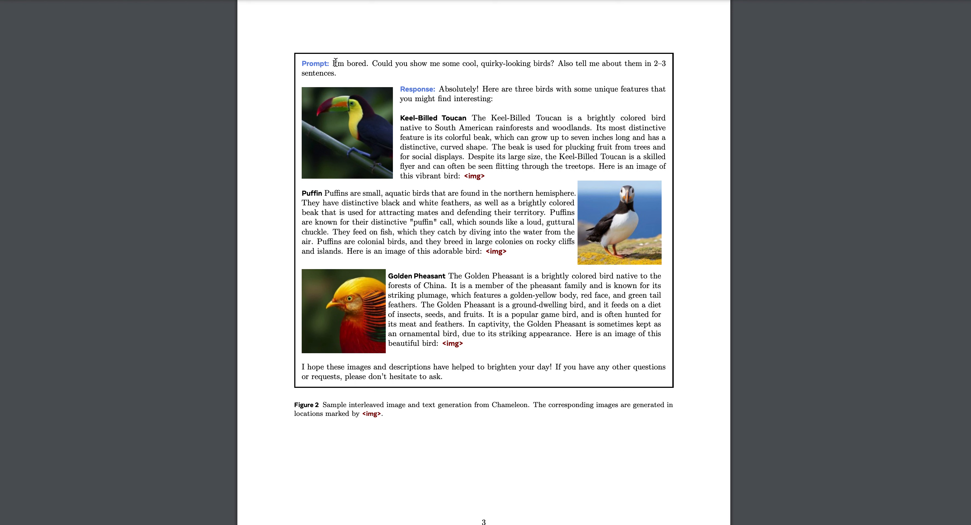
drag(332, 63, 336, 73)
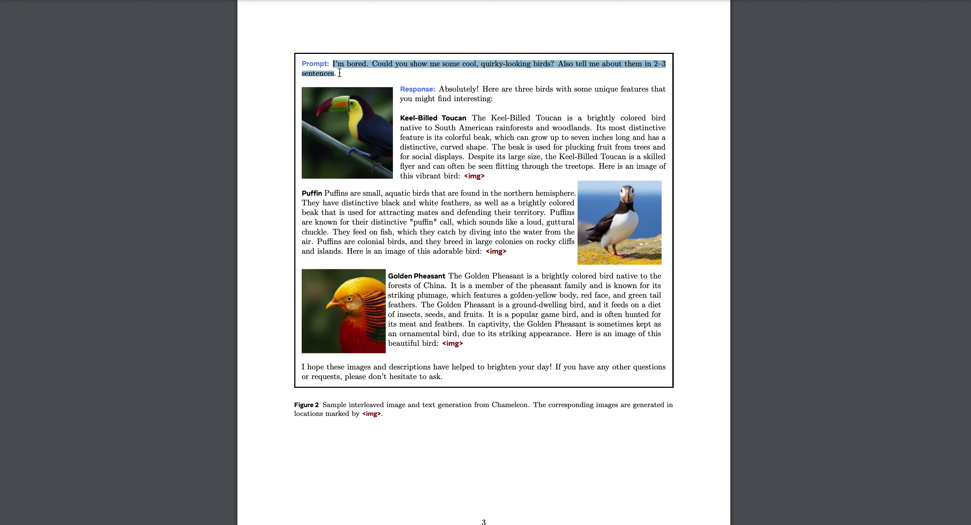
mouse_move(453, 97)
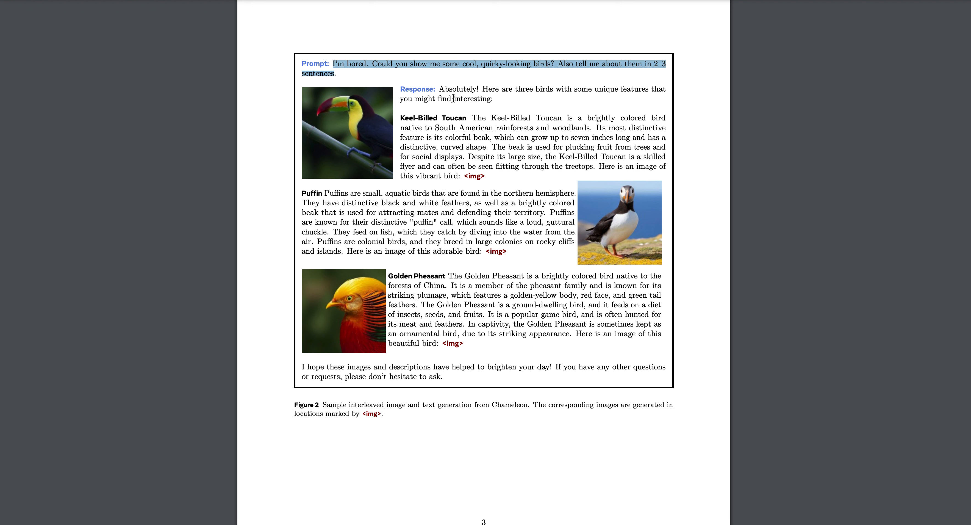
click(489, 176)
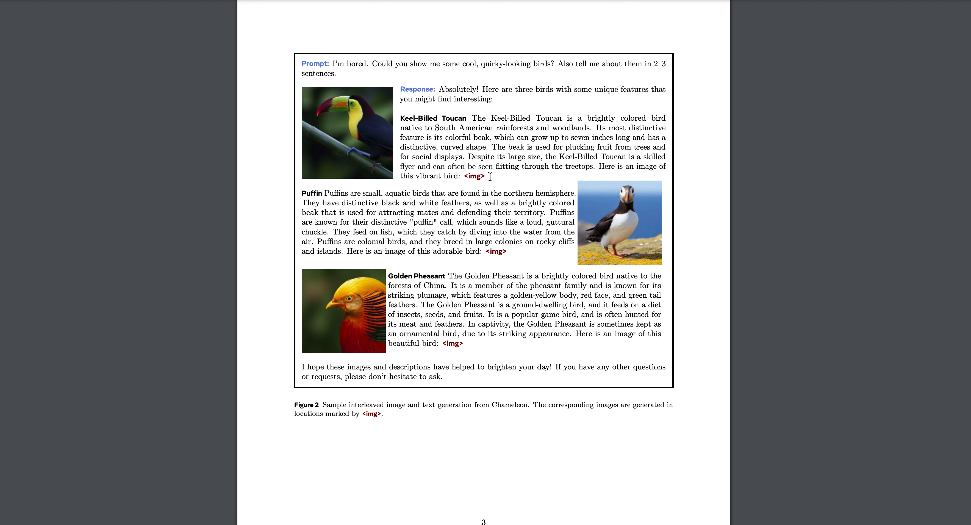
double_click(474, 176)
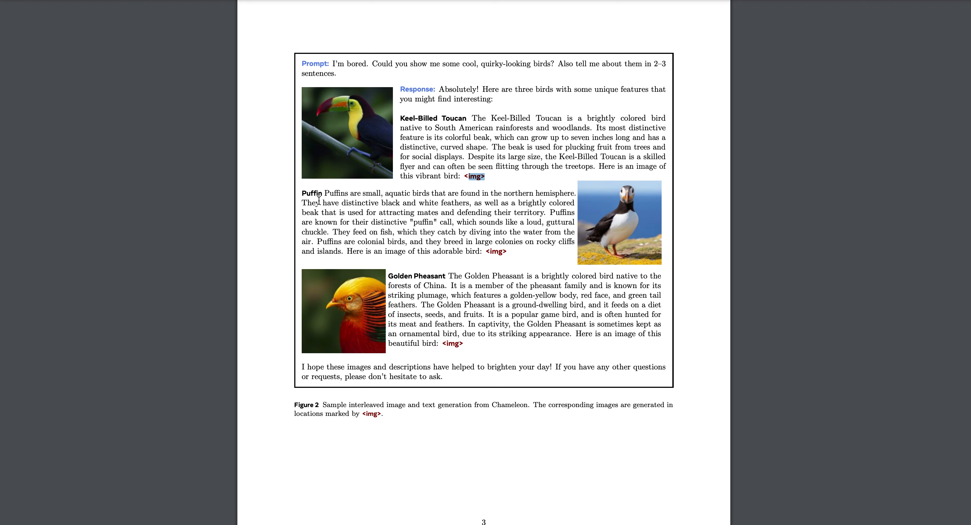
mouse_move(379, 171)
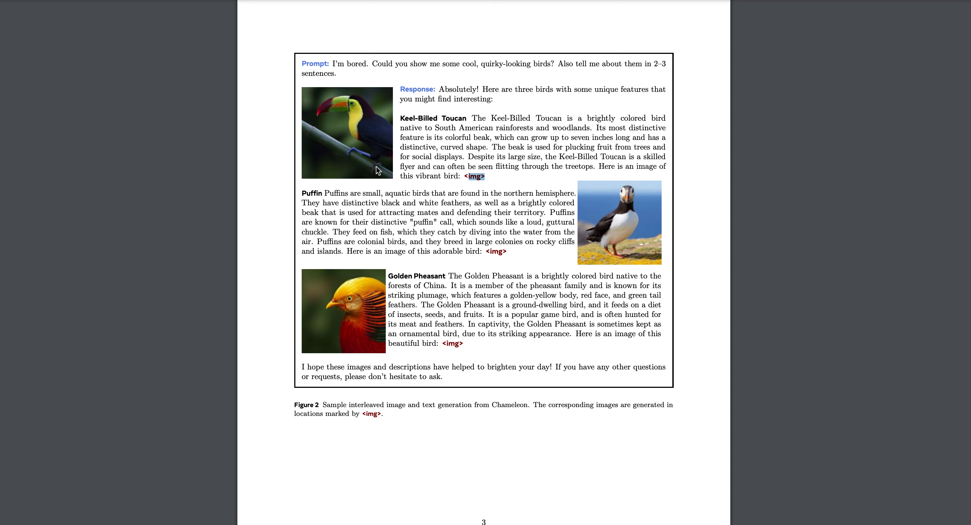
- Reach 2.1 Tokenization and highlight the licensed-images passage and the sentence on the tokenizer's weakness with text-heavy images
scroll(up, 3)
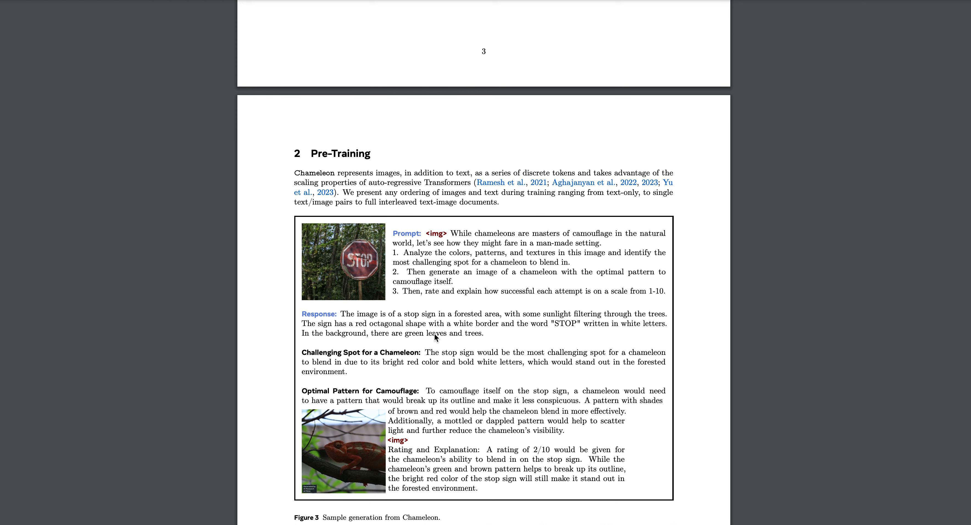
scroll(down, 3)
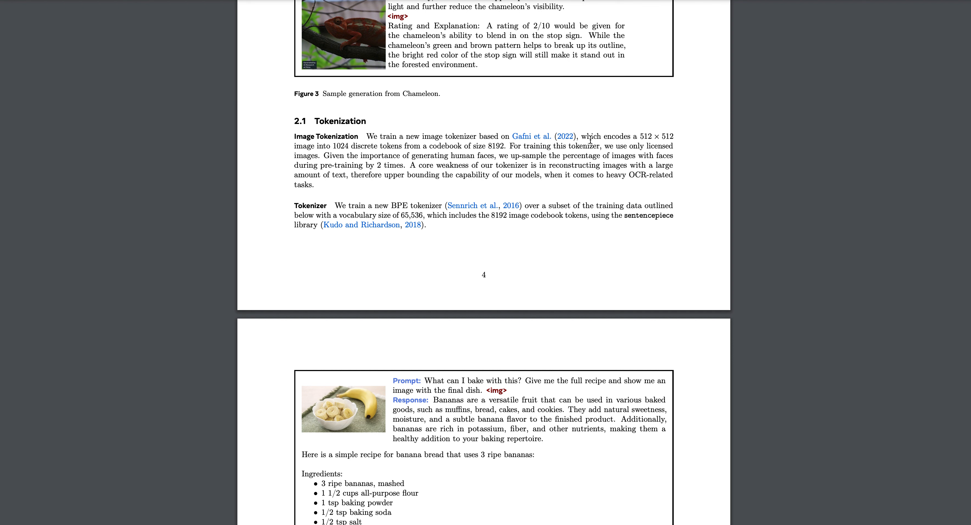
mouse_move(628, 128)
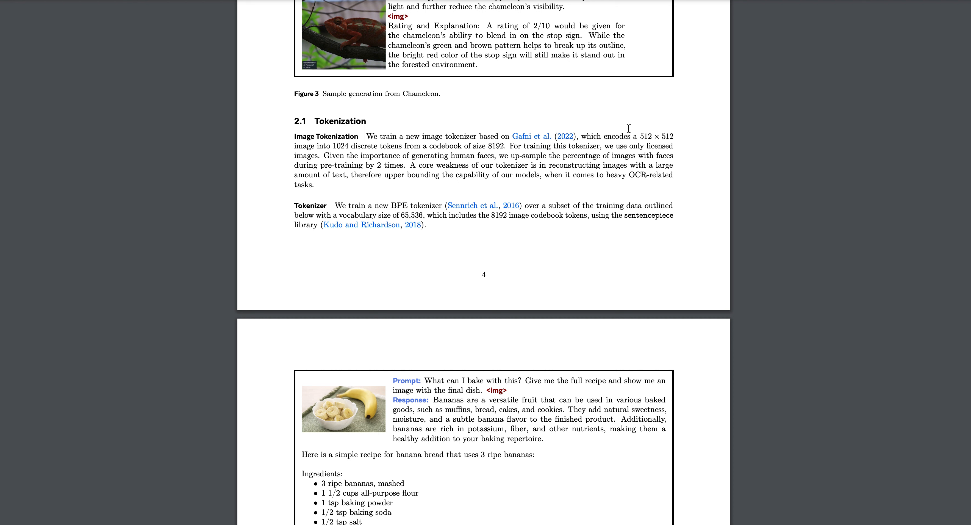
mouse_move(634, 132)
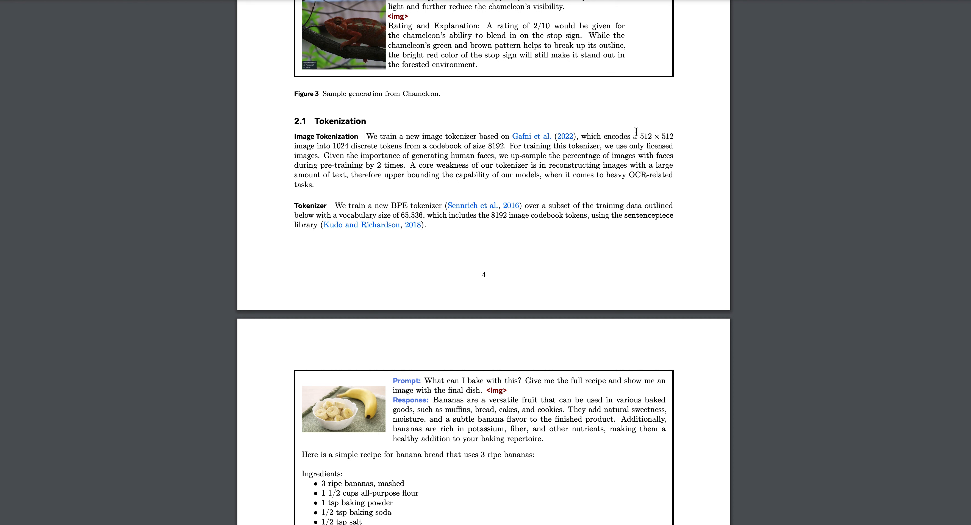
drag(629, 145, 600, 165)
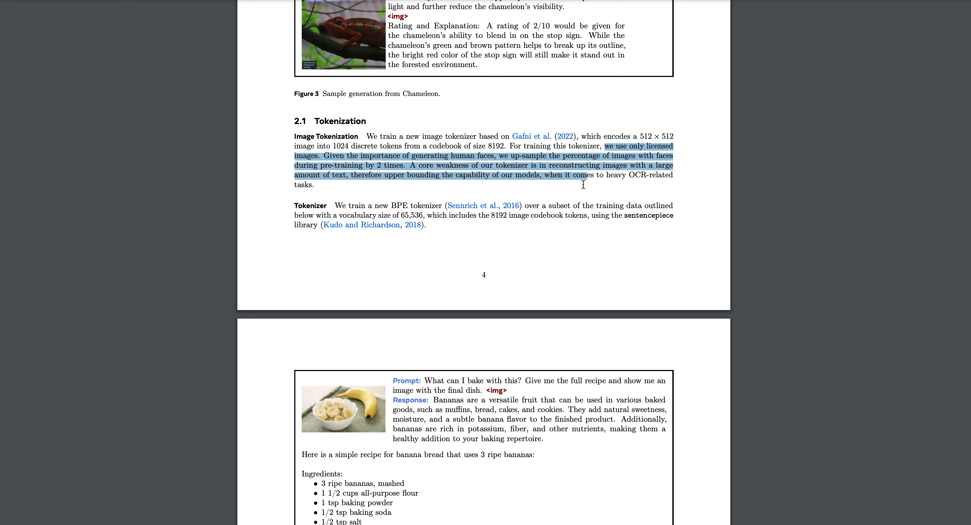
click(605, 175)
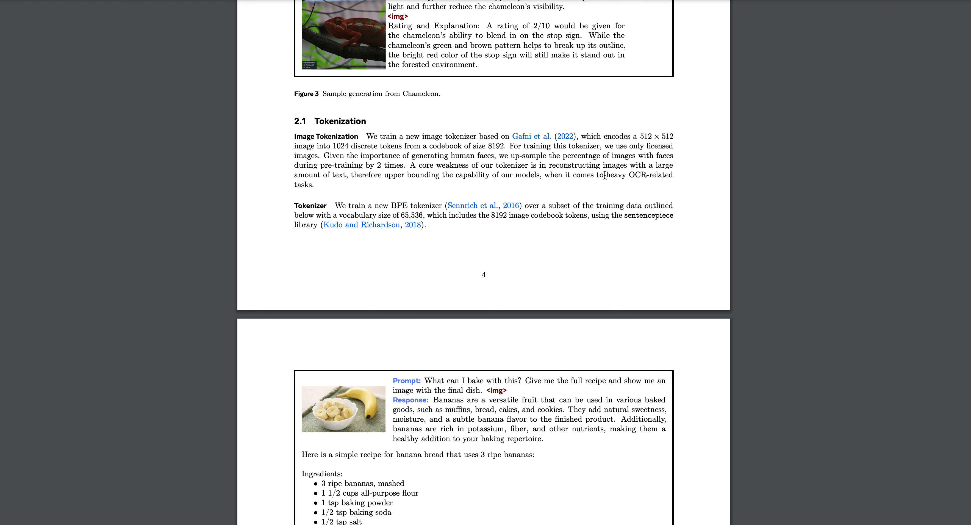
drag(470, 165, 590, 165)
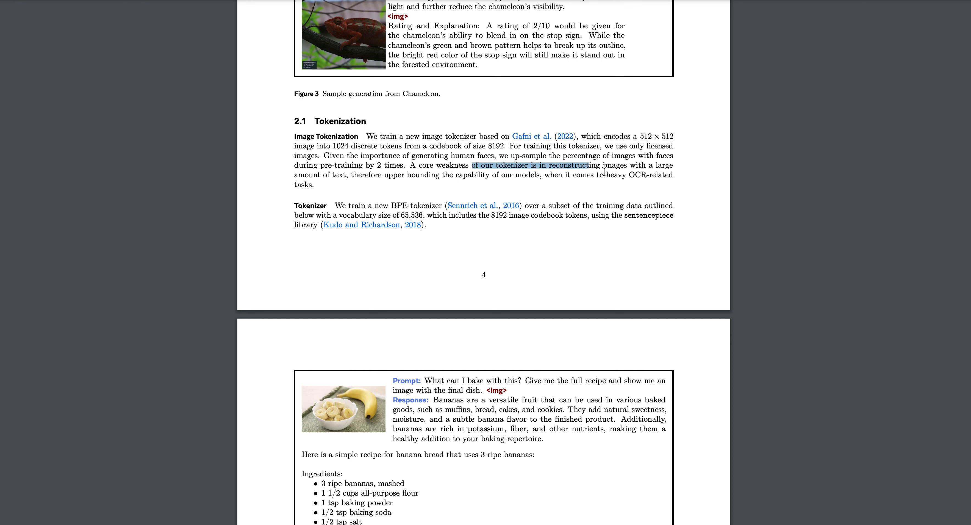
drag(597, 166, 606, 175)
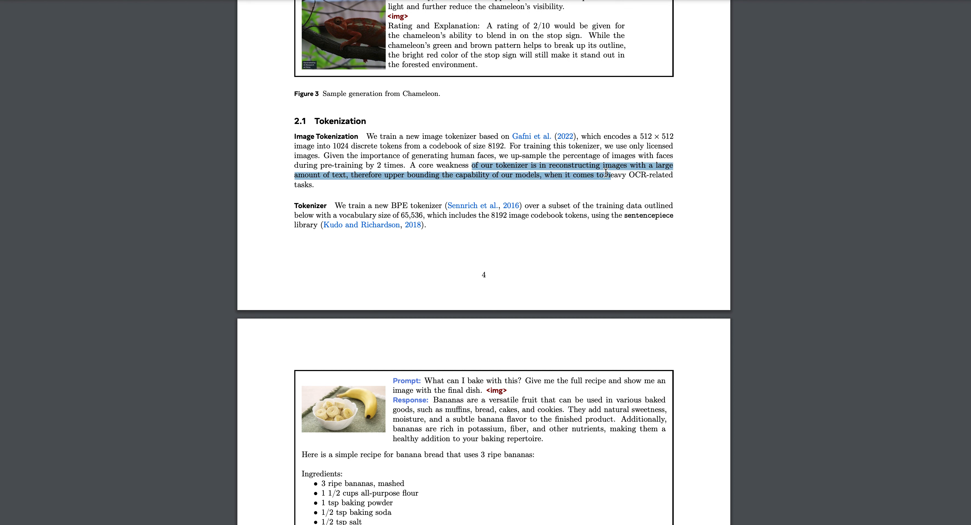
click(330, 189)
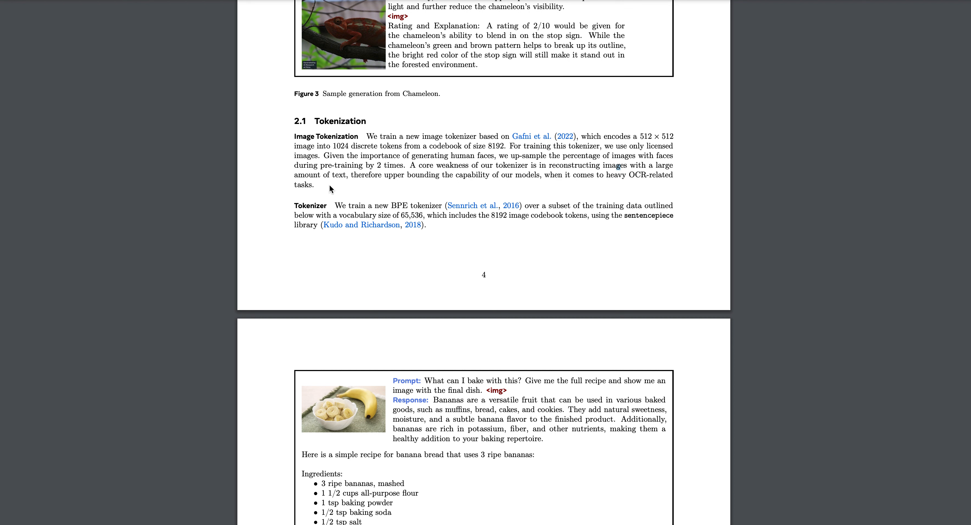
mouse_move(357, 173)
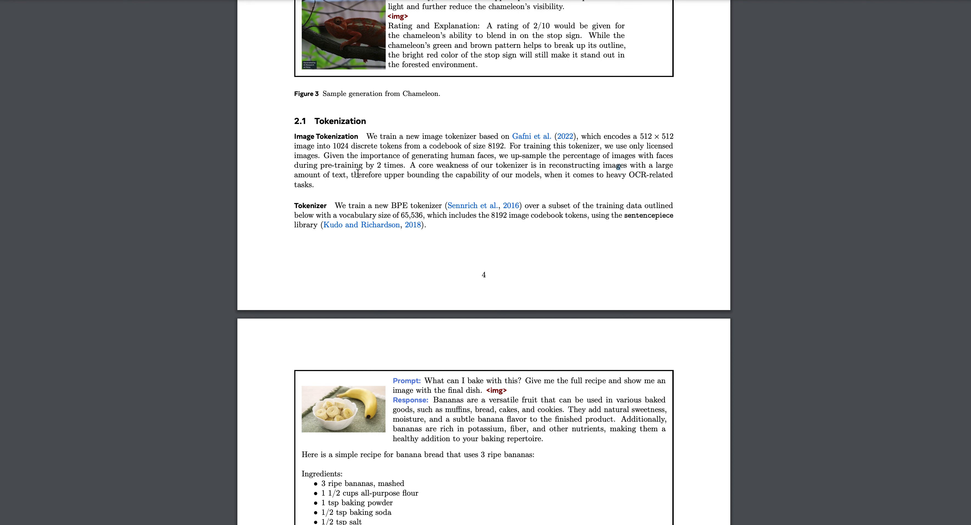
mouse_move(606, 176)
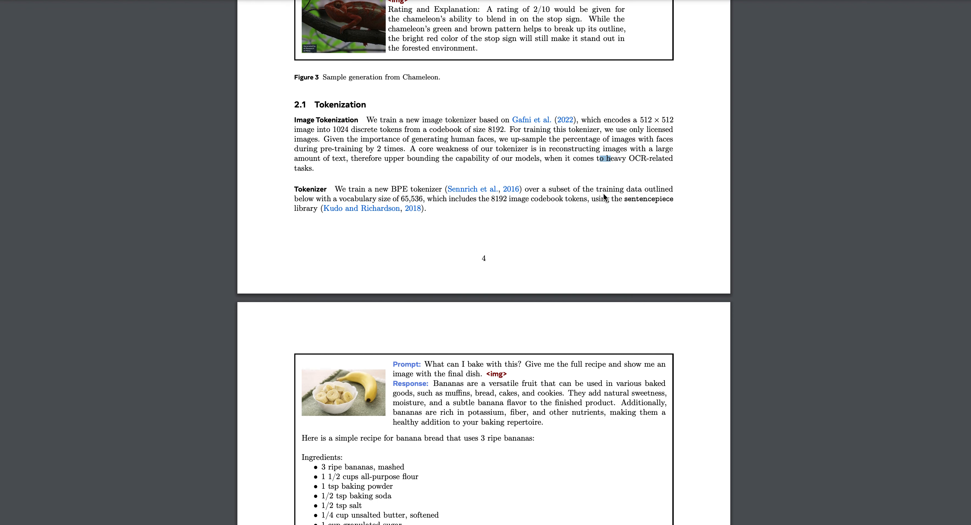
mouse_move(603, 197)
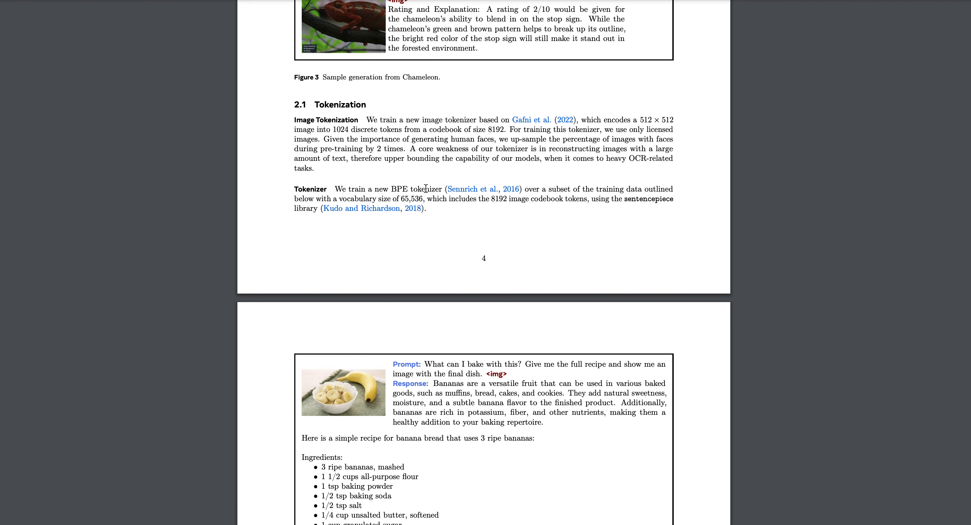
mouse_move(512, 224)
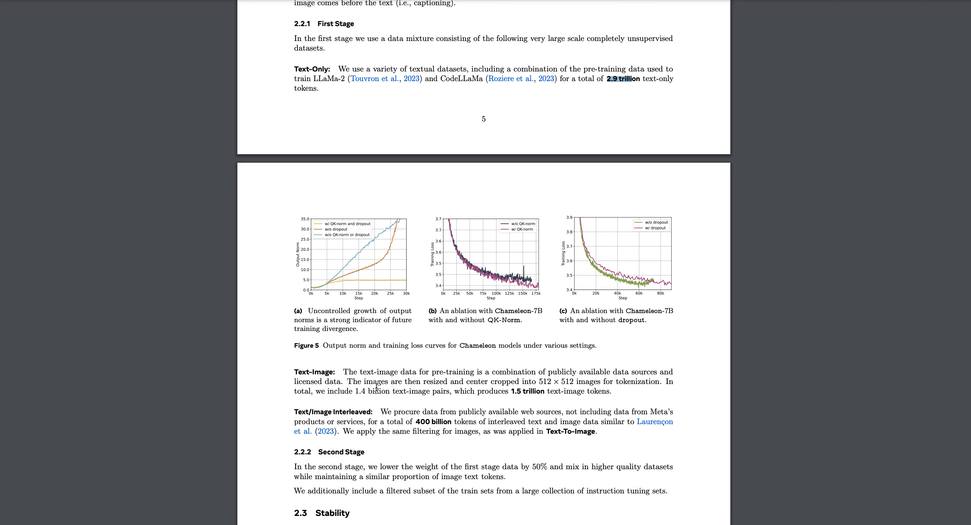
mouse_move(365, 394)
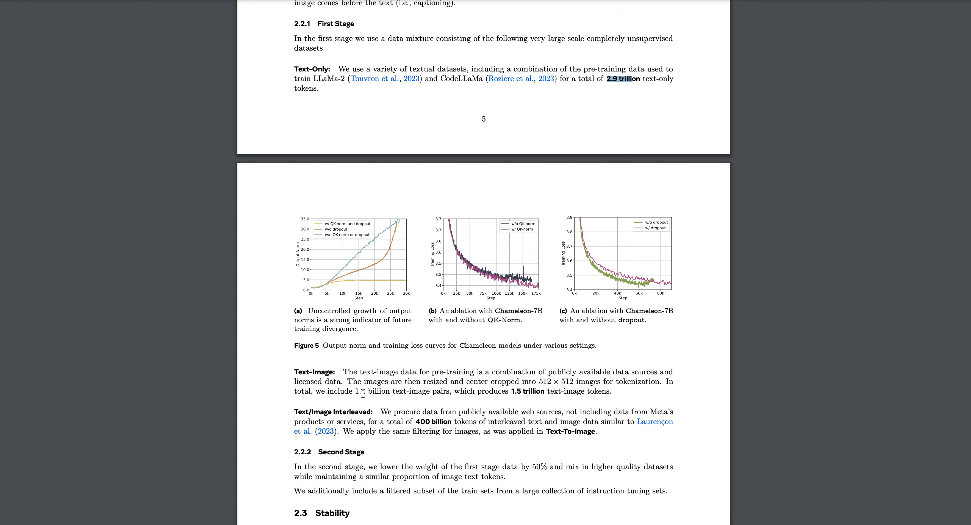
- Highlight the 1.5 trillion token count and the exclusion of data from Meta's products or services
drag(352, 382, 566, 391)
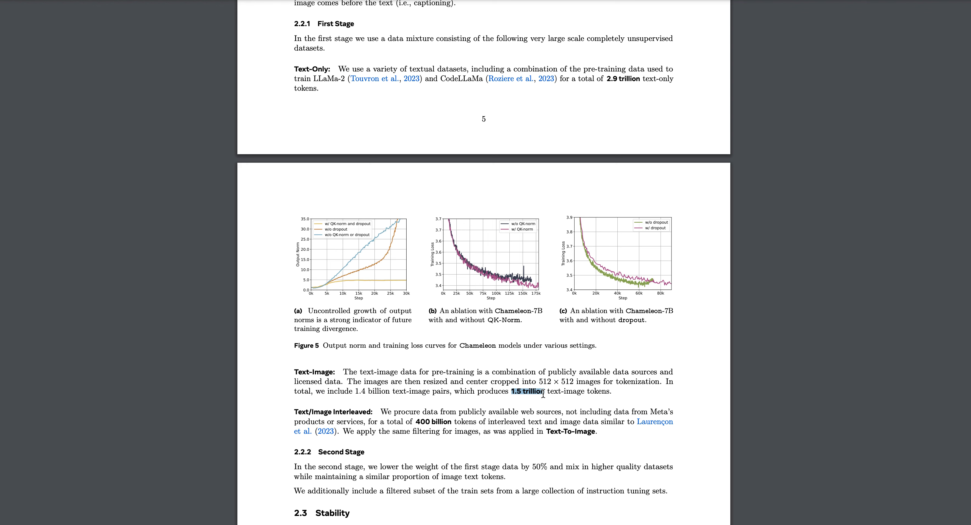
scroll(down, 3)
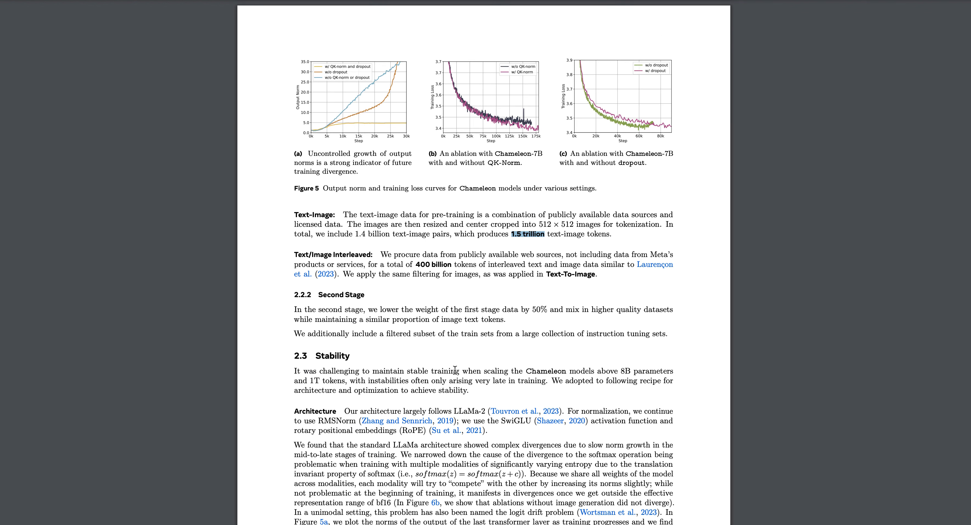
mouse_move(378, 255)
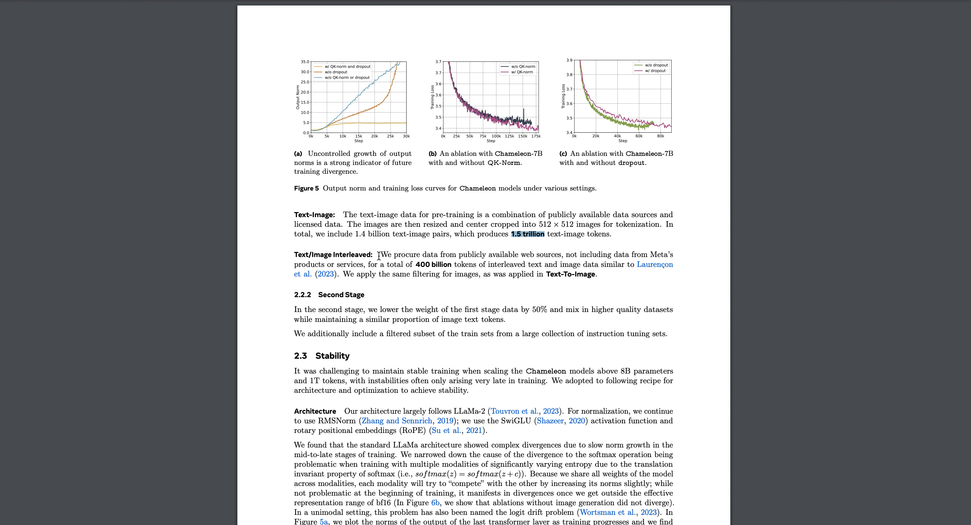
drag(565, 254, 364, 265)
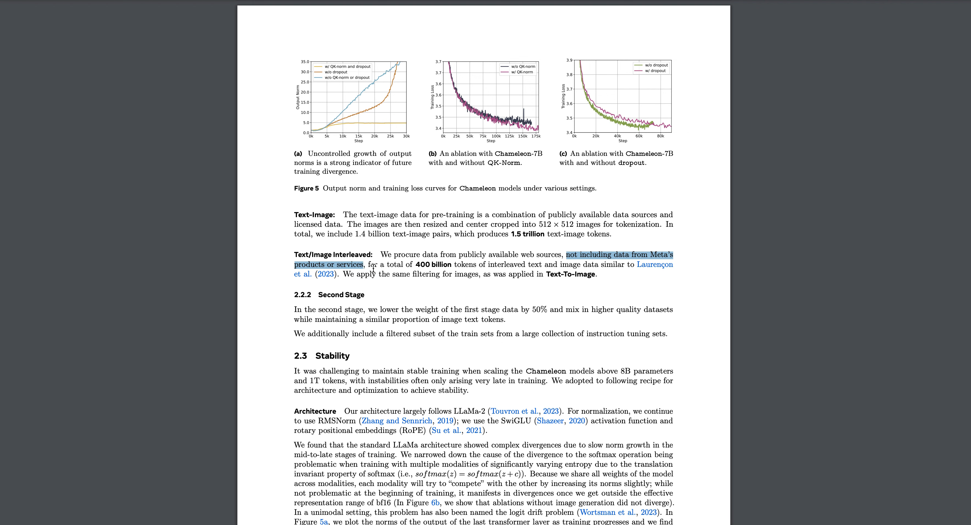
mouse_move(410, 265)
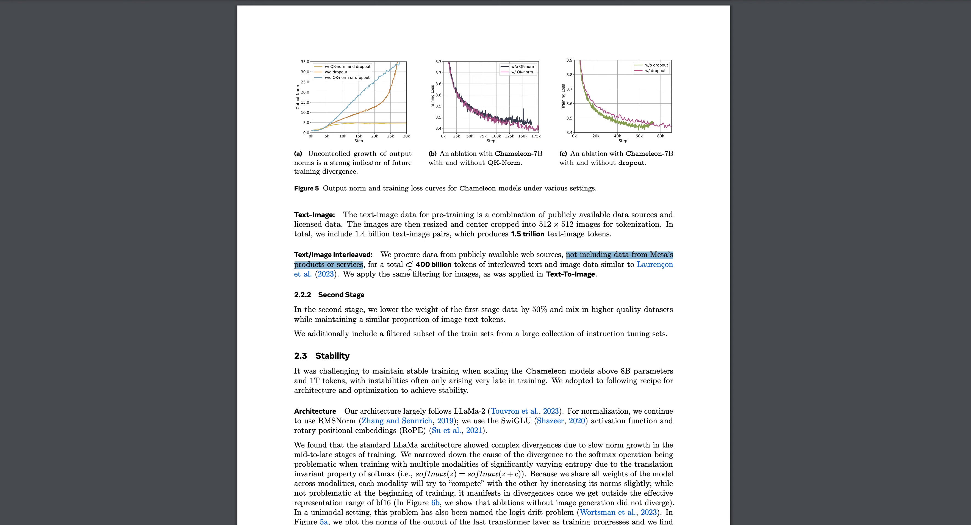
mouse_move(451, 273)
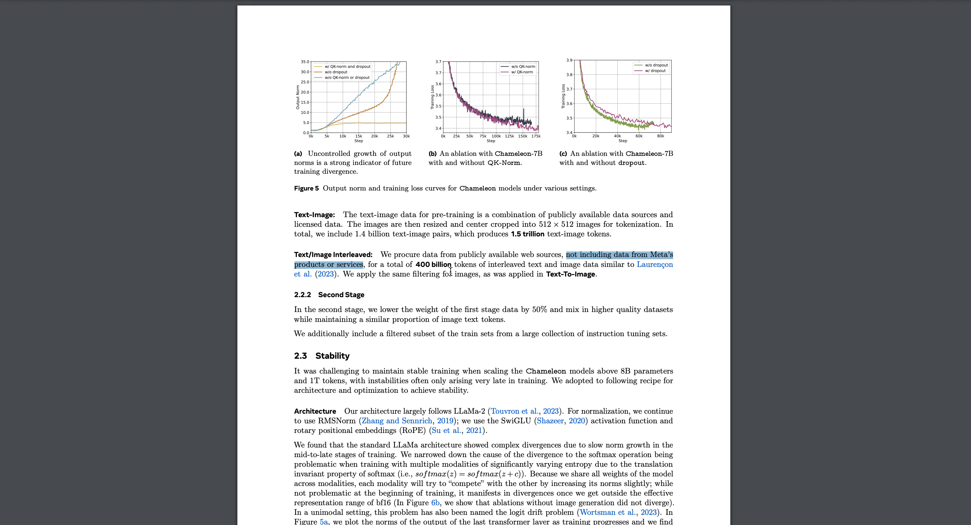
mouse_move(518, 263)
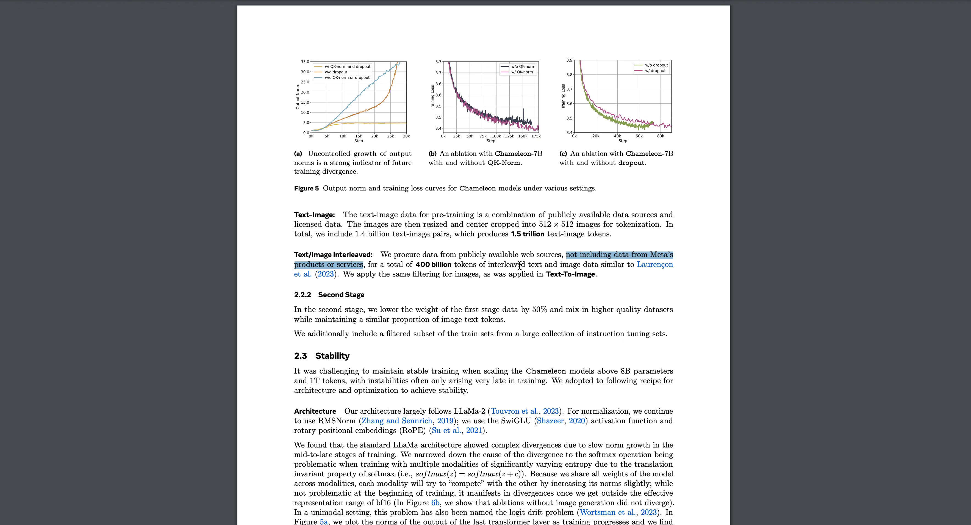
- In the Architecture paragraph highlight LLaMa, RMSNorm, SwiGLU and the activation function with rotary positional embeddings (RoPE)
scroll(down, 3)
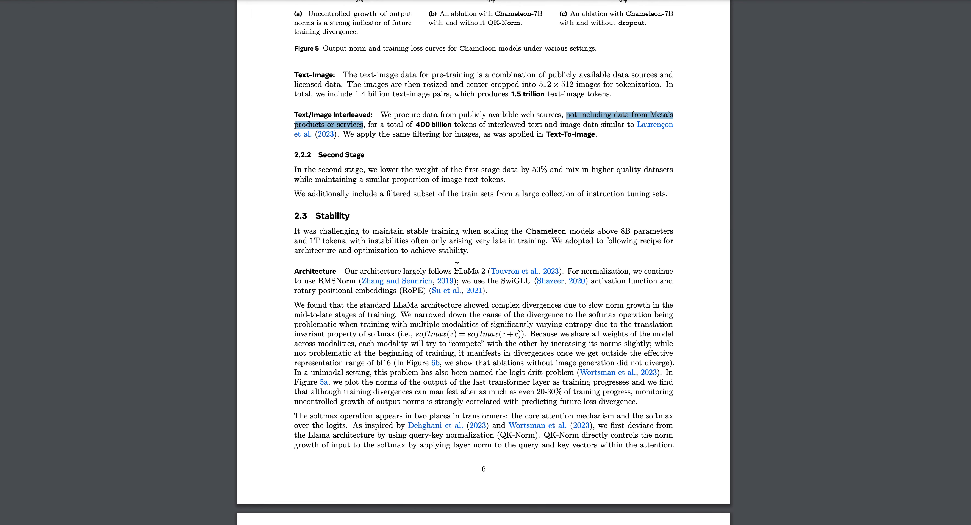
double_click(464, 271)
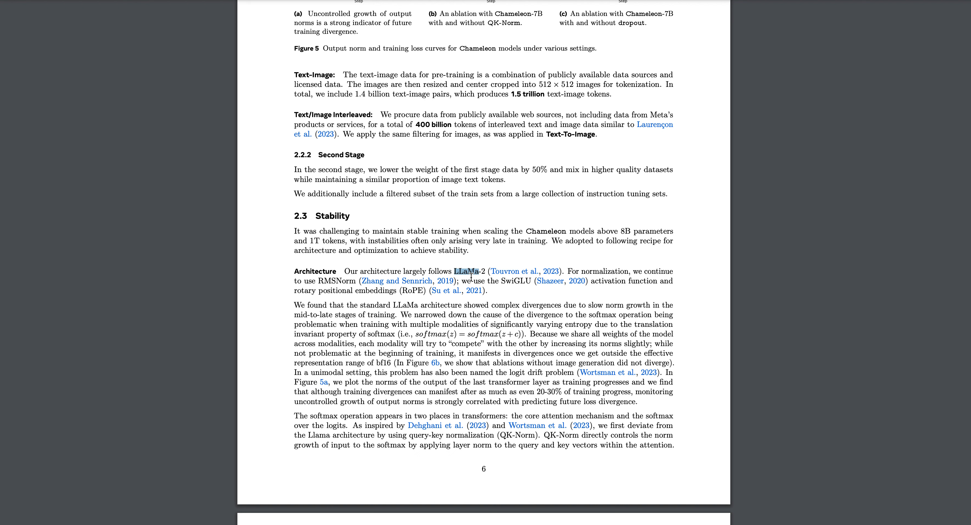
mouse_move(547, 295)
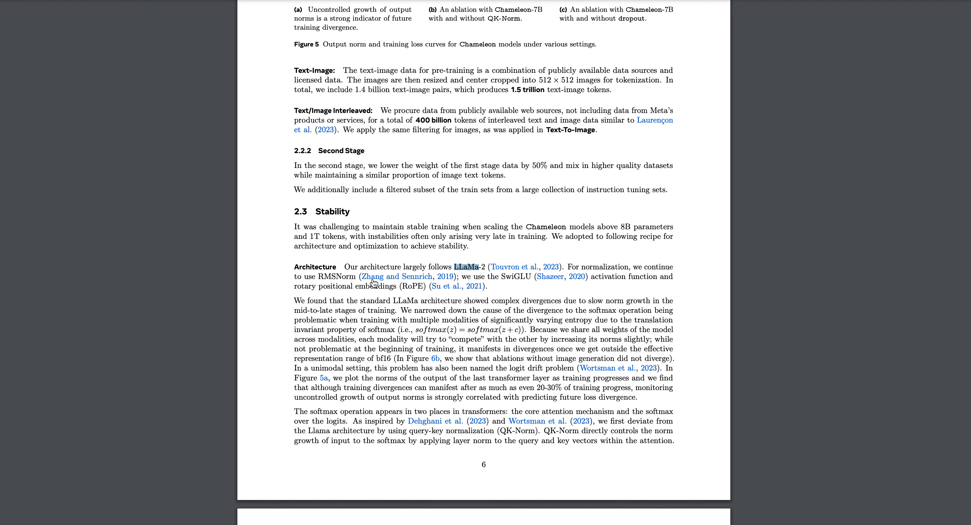
double_click(324, 277)
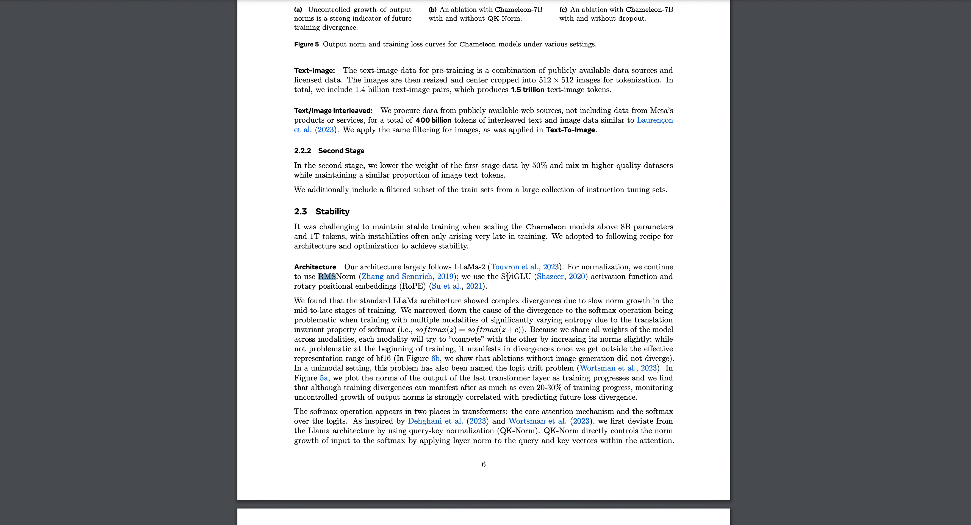
double_click(516, 277)
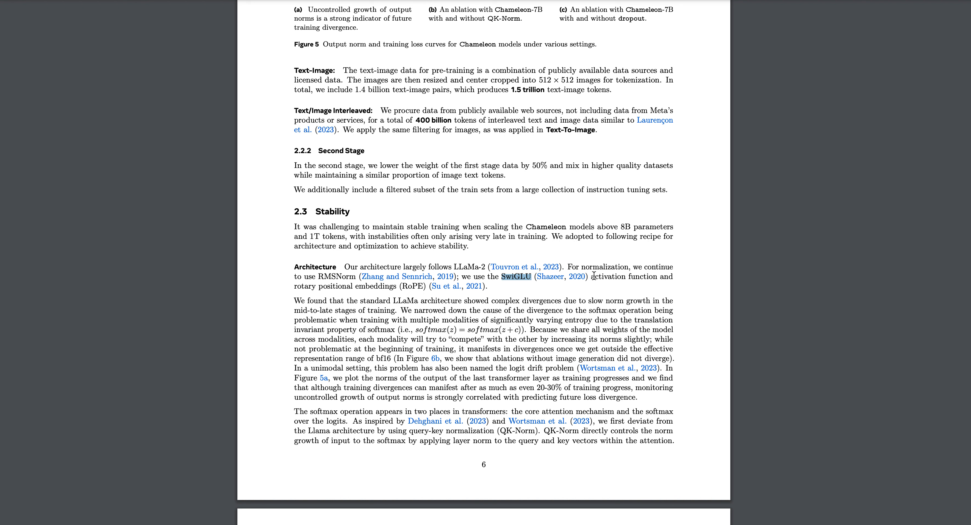
drag(533, 276, 421, 285)
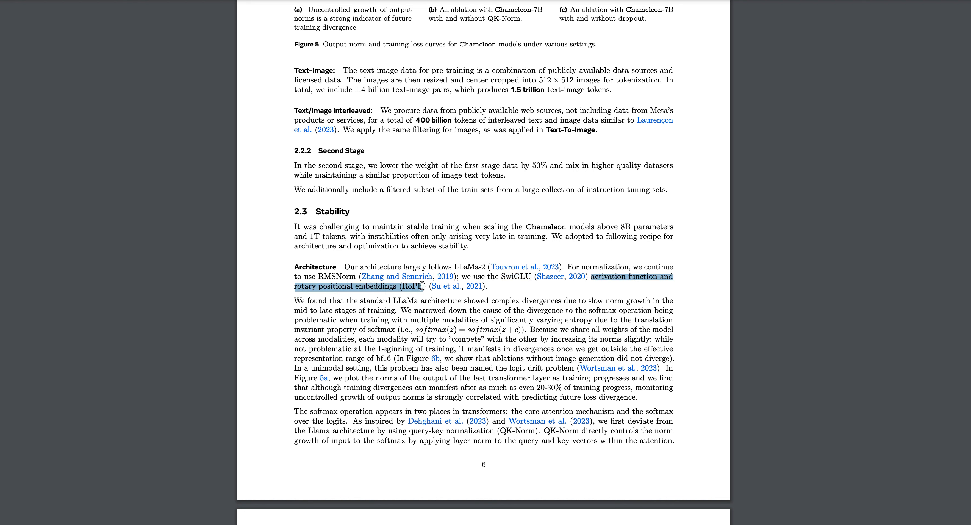
click(443, 310)
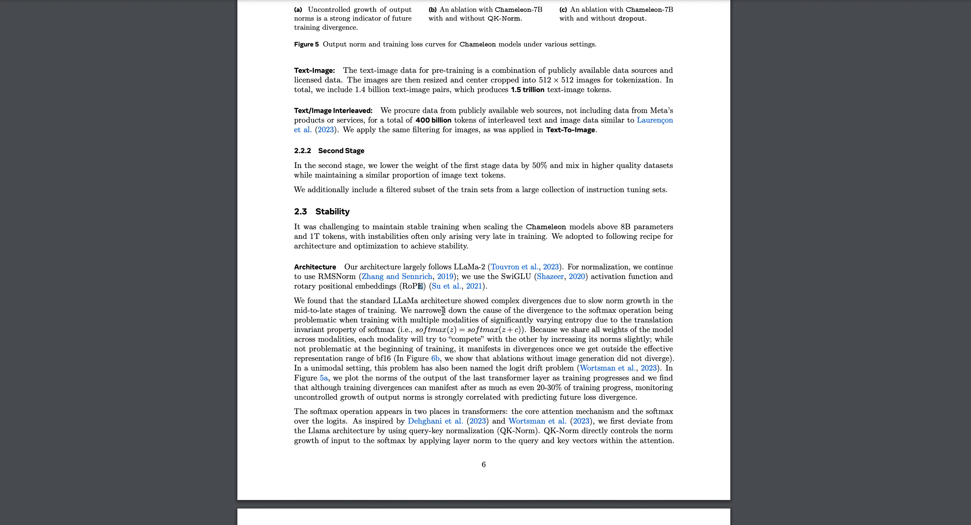
scroll(down, 3)
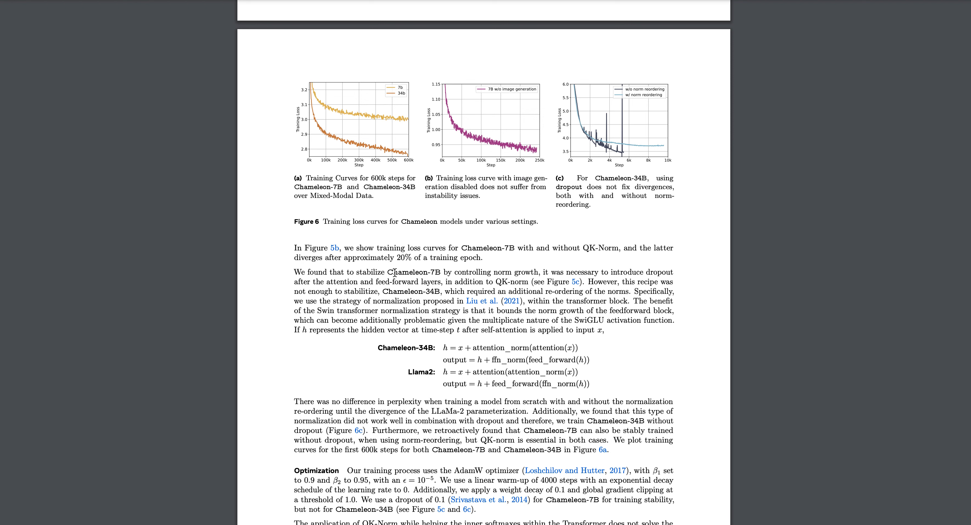
mouse_move(493, 270)
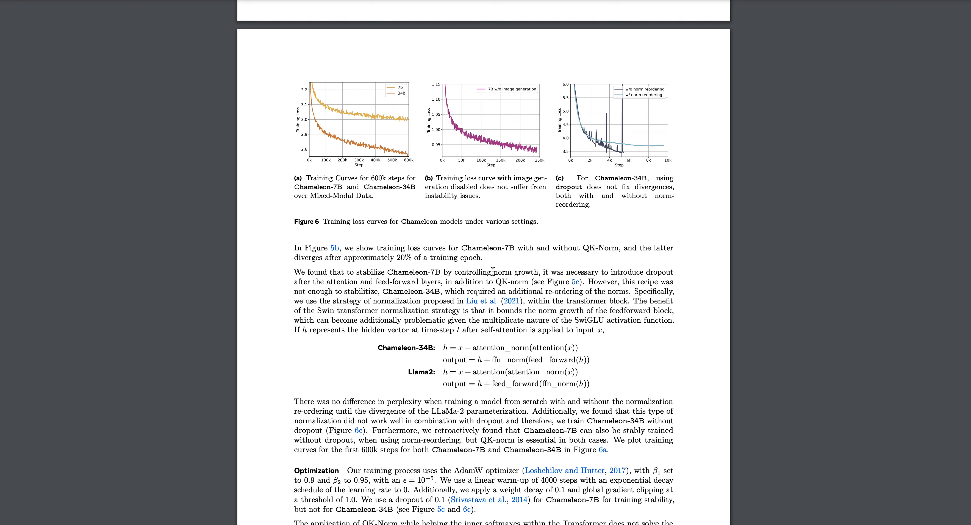
mouse_move(641, 277)
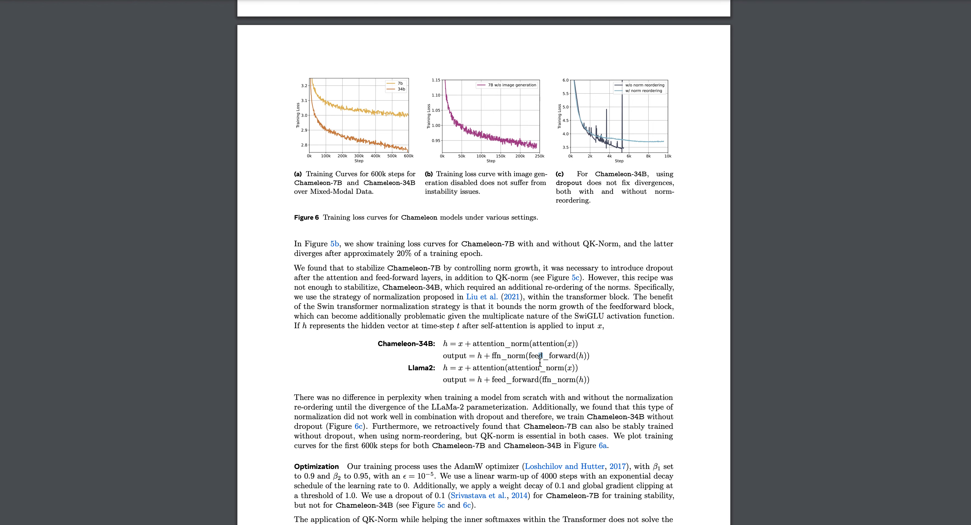
- Scroll past Figure 6 to the Chameleon-34B and Llama2 normalization equations and the Optimization paragraph
scroll(down, 3)
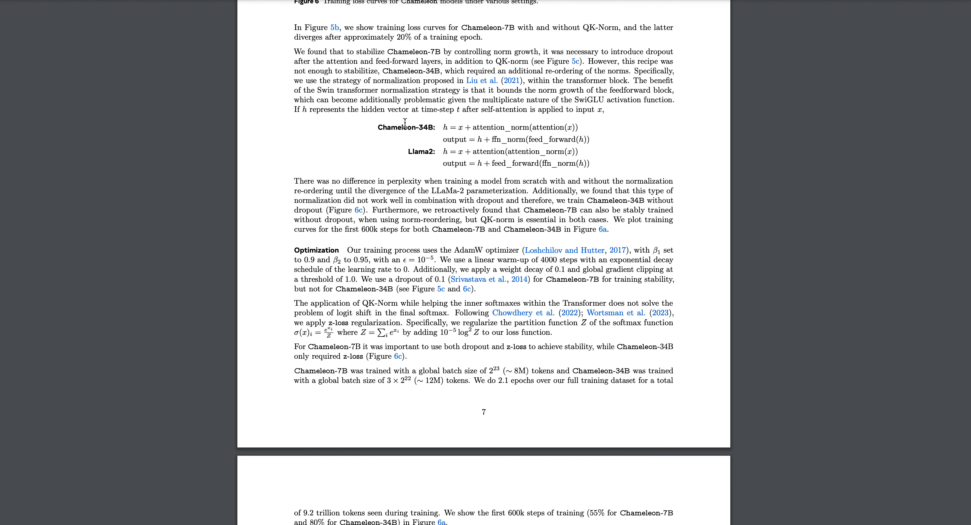
scroll(down, 3)
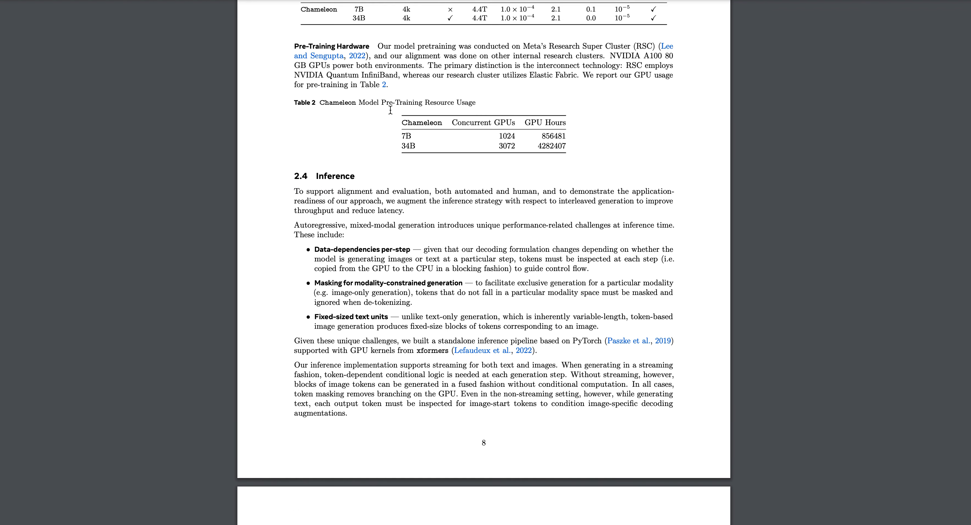
- In Table 2's GPU usage figures highlight the 34B model's 3072 concurrent GPUs
drag(394, 102, 476, 102)
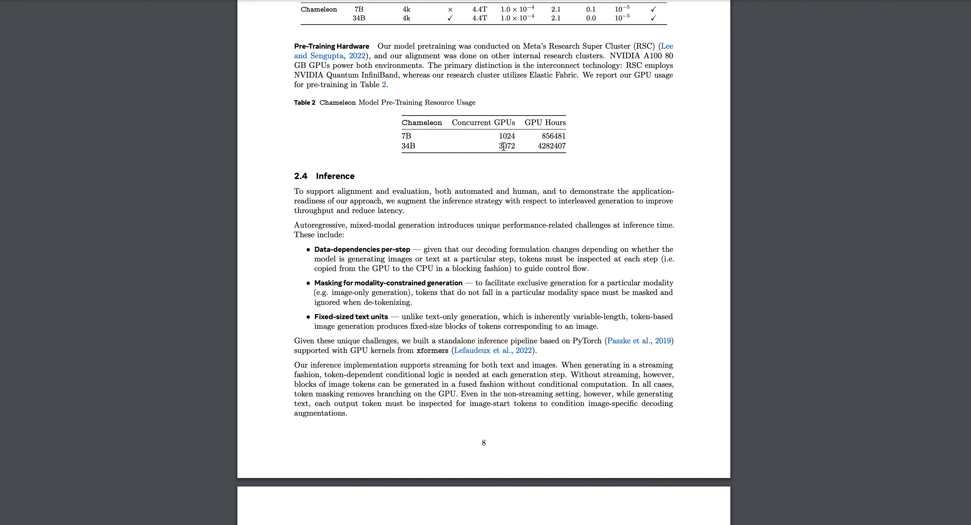
double_click(507, 146)
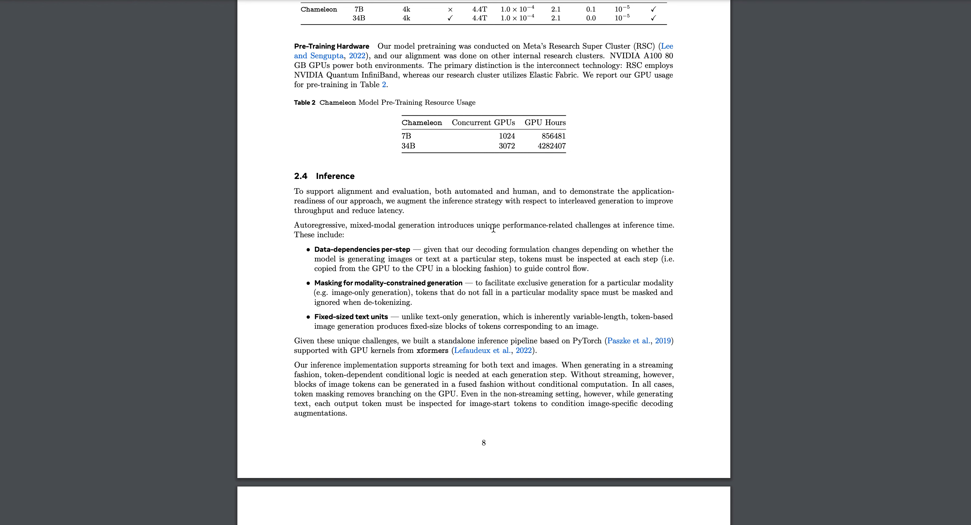
scroll(down, 3)
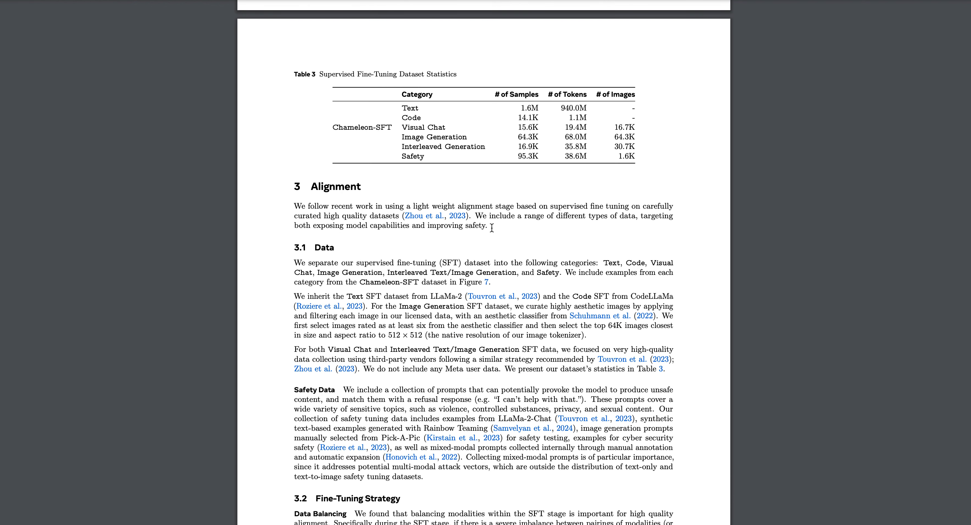
- Highlight Table 3's 1.6M text samples count and scroll down to 3.2 Fine-Tuning Strategy
double_click(527, 107)
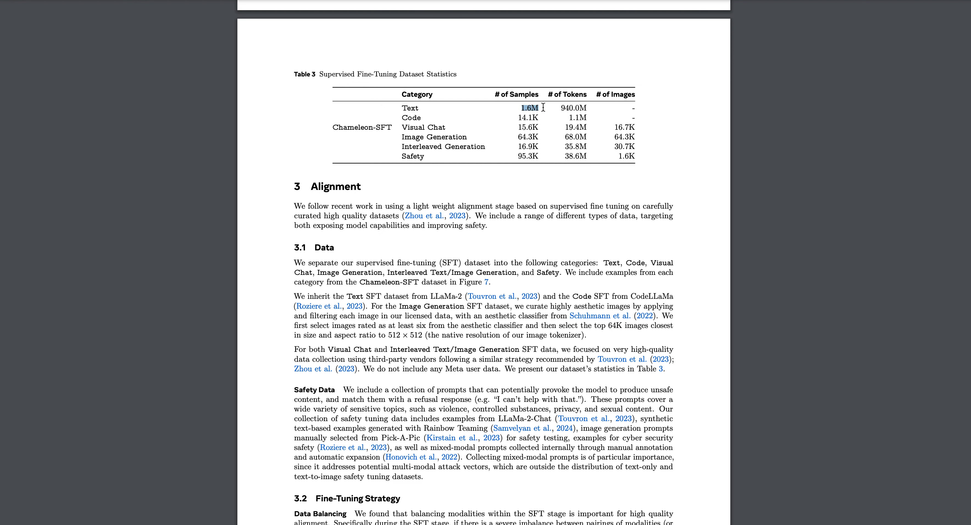
mouse_move(536, 118)
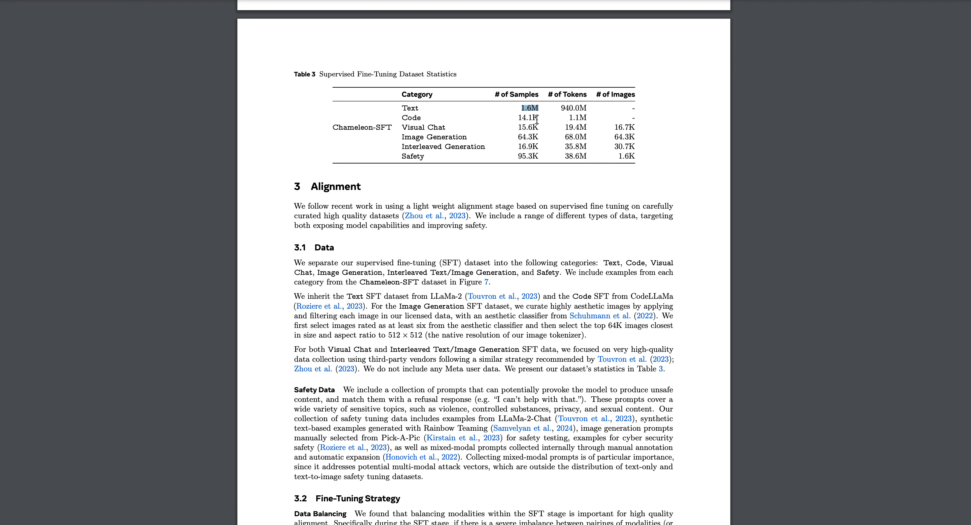
mouse_move(538, 164)
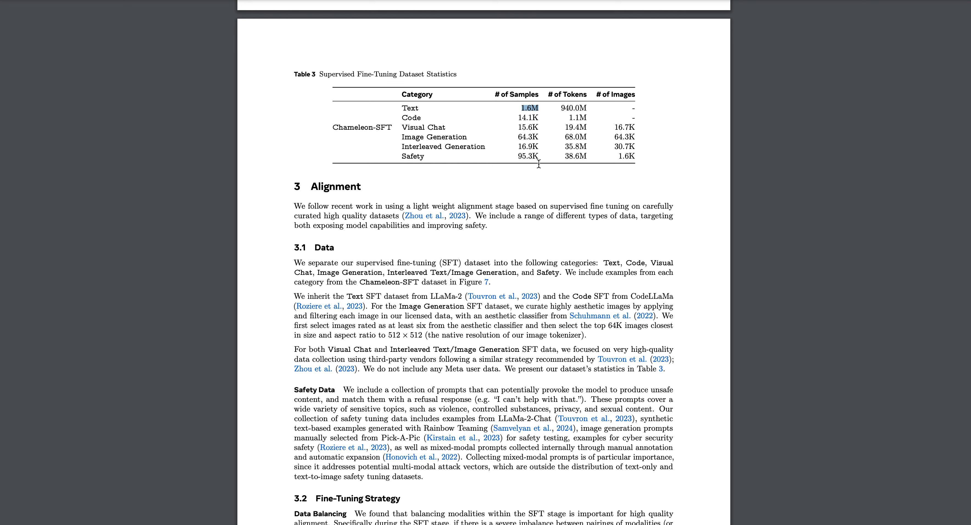
scroll(down, 3)
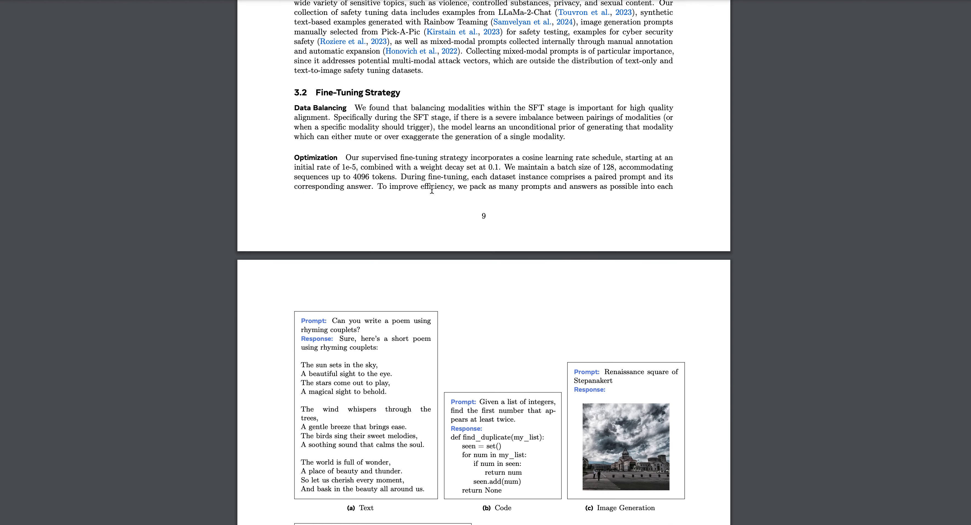
scroll(down, 3)
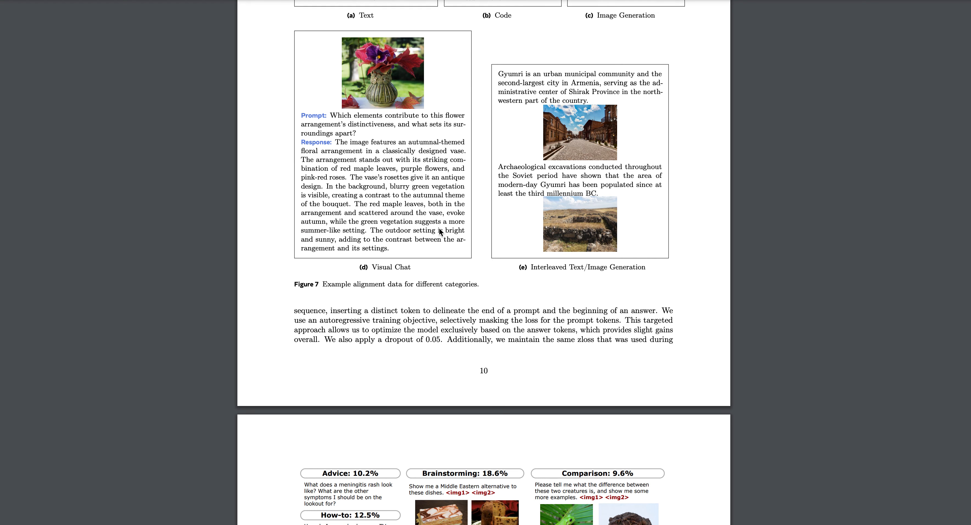
- Scroll through Figures 7 and 9 back to page 7's Optimization passage on QK-Norm, dropout and z-loss
scroll(down, 3)
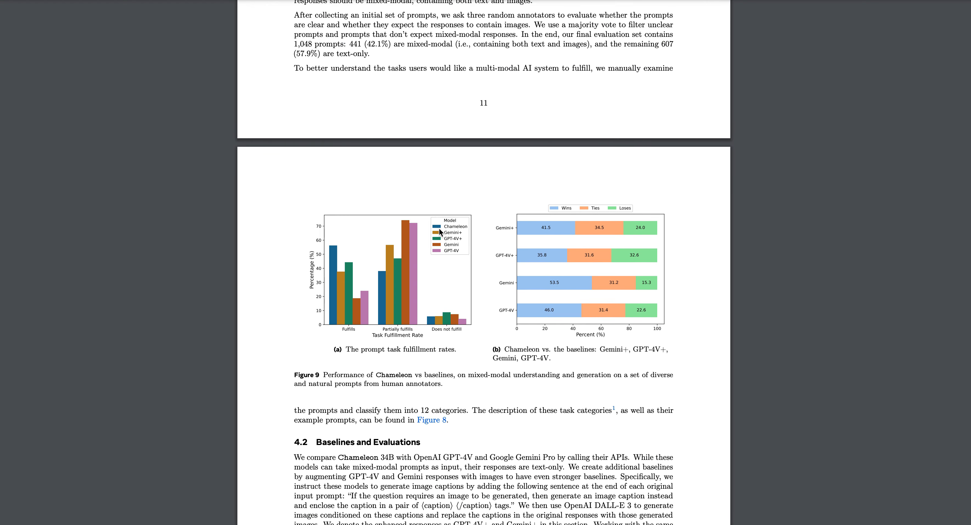
scroll(down, 3)
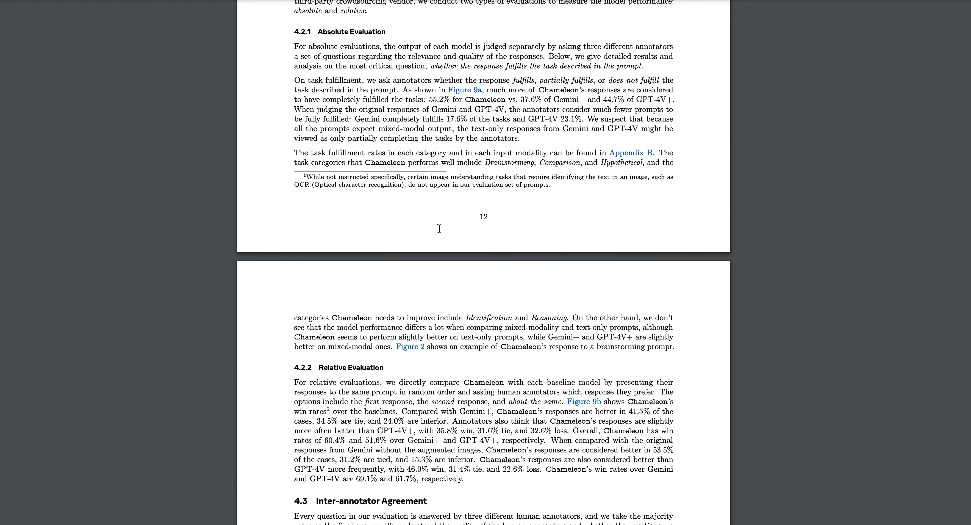
scroll(down, 3)
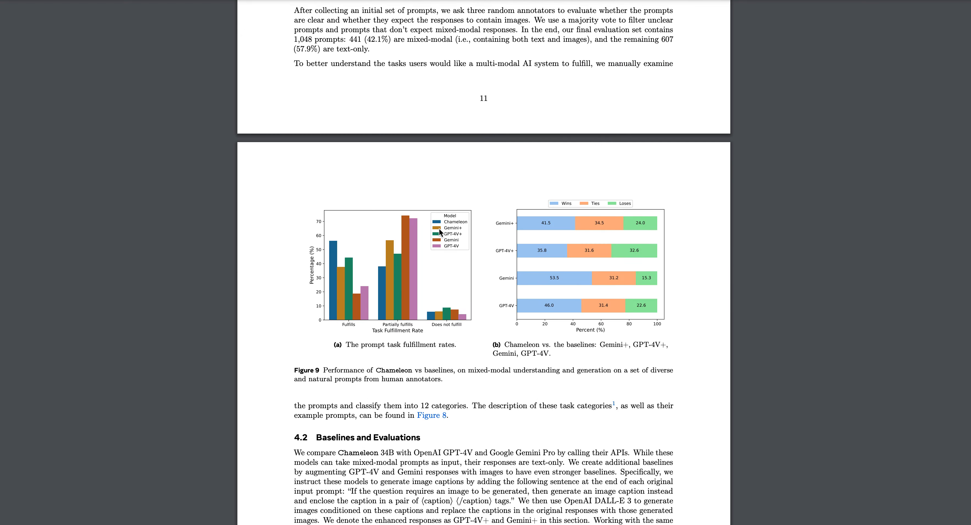
scroll(down, 3)
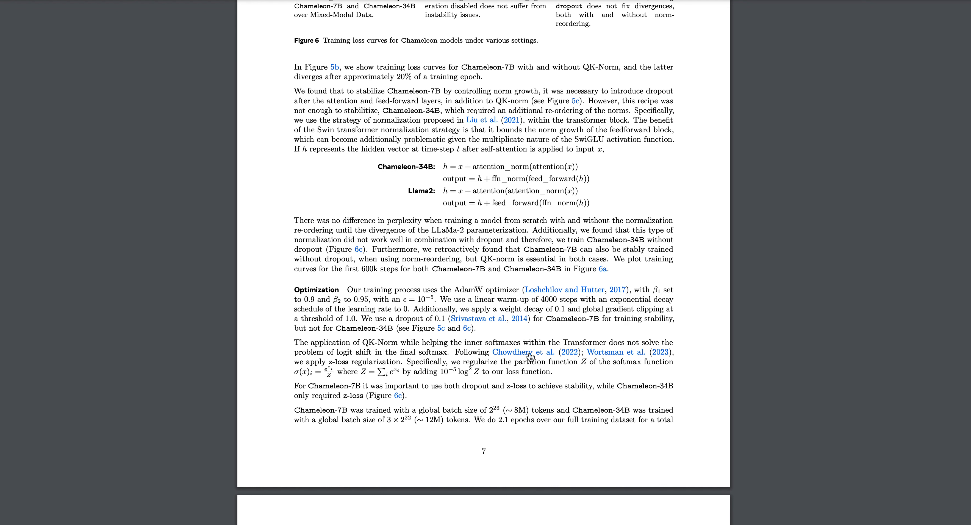
- Scroll via the start of Table 1 and Figure 5 back to Figure 6's training loss curves on page 7
scroll(down, 3)
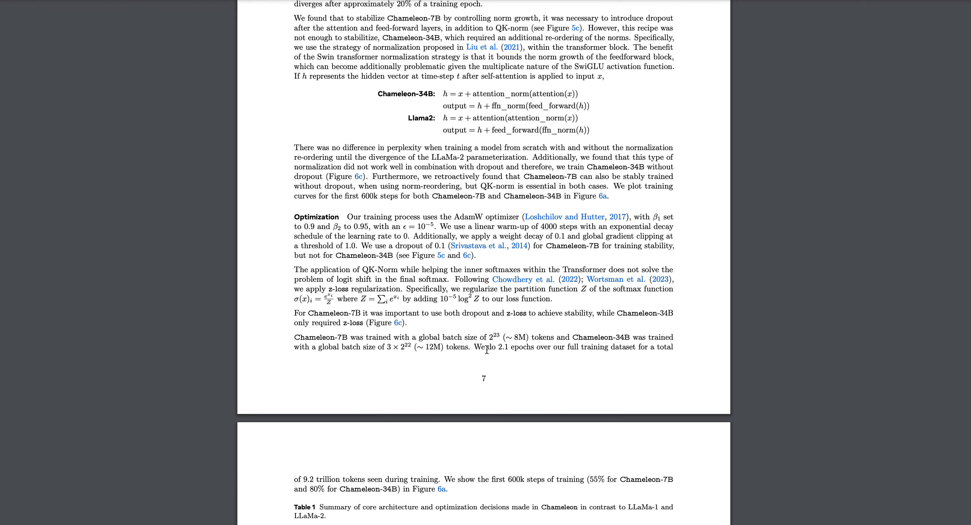
scroll(down, 3)
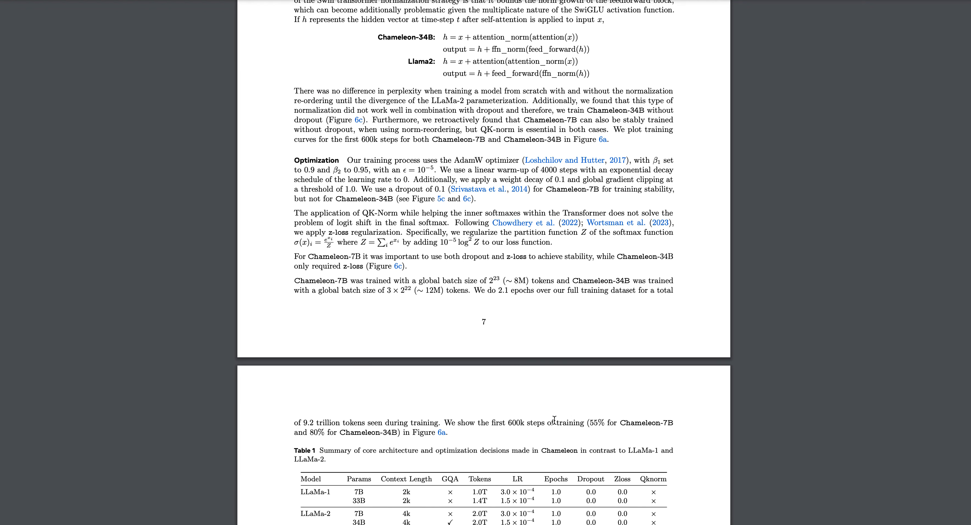
drag(507, 422, 586, 422)
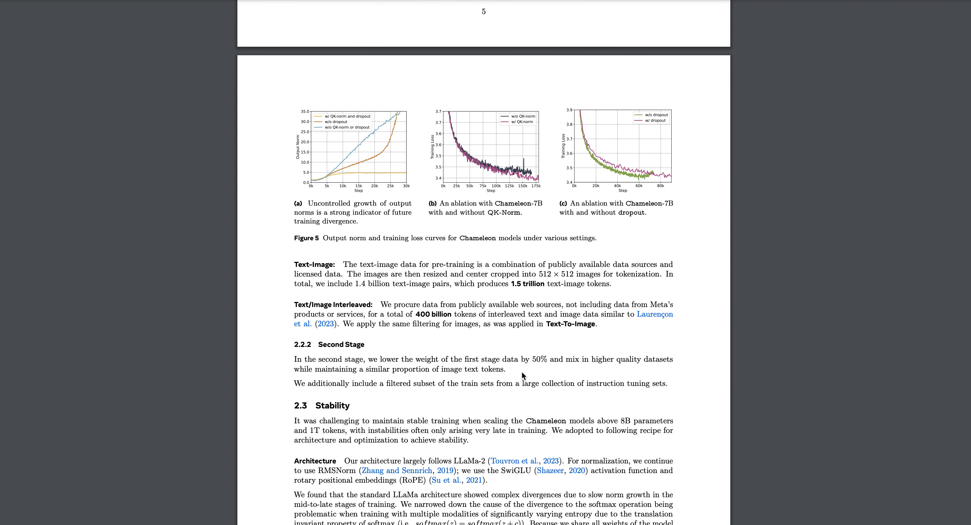
scroll(down, 3)
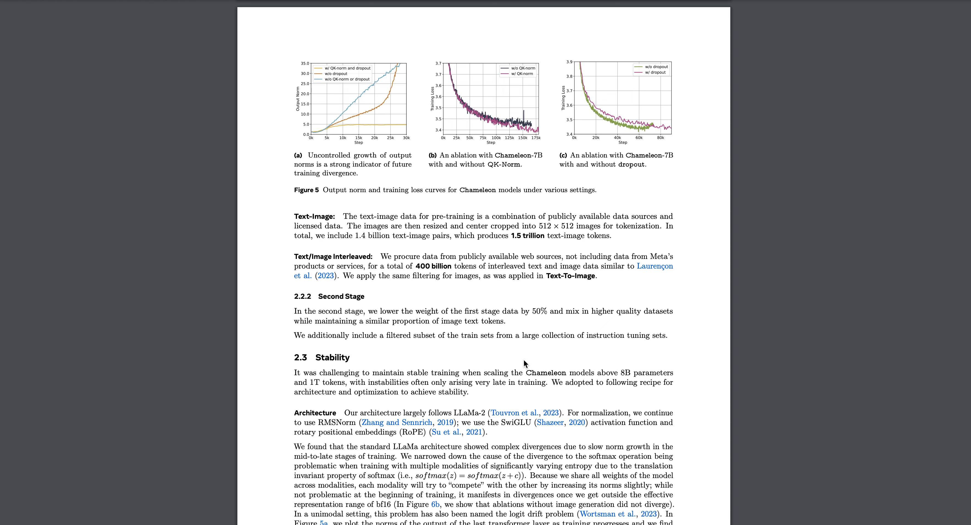
scroll(down, 3)
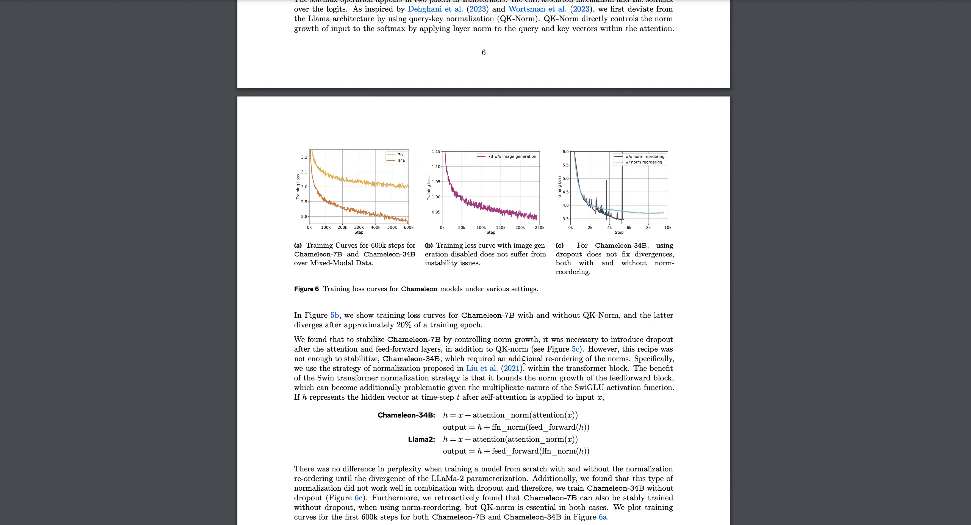
- Scroll past the relative evaluation on page 13 to page 16's Image Captioning and VQA results
scroll(down, 3)
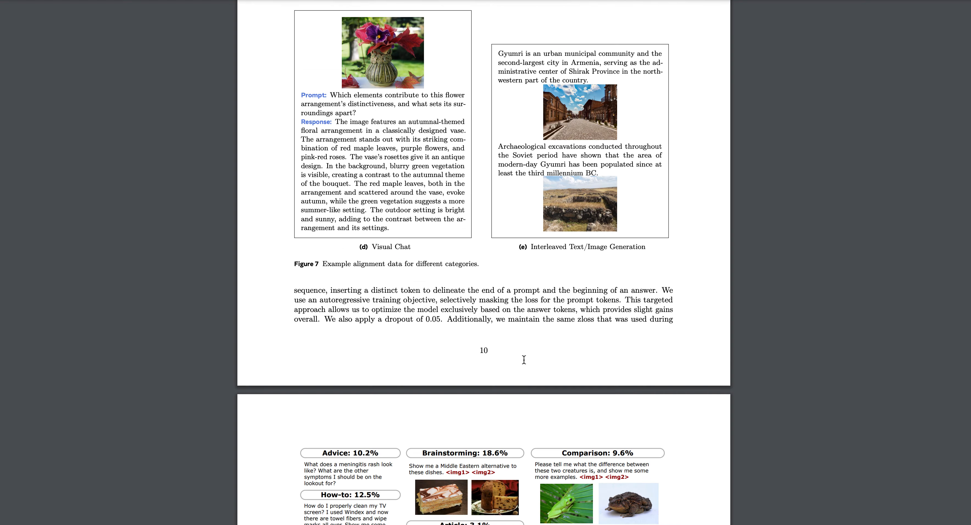
scroll(down, 3)
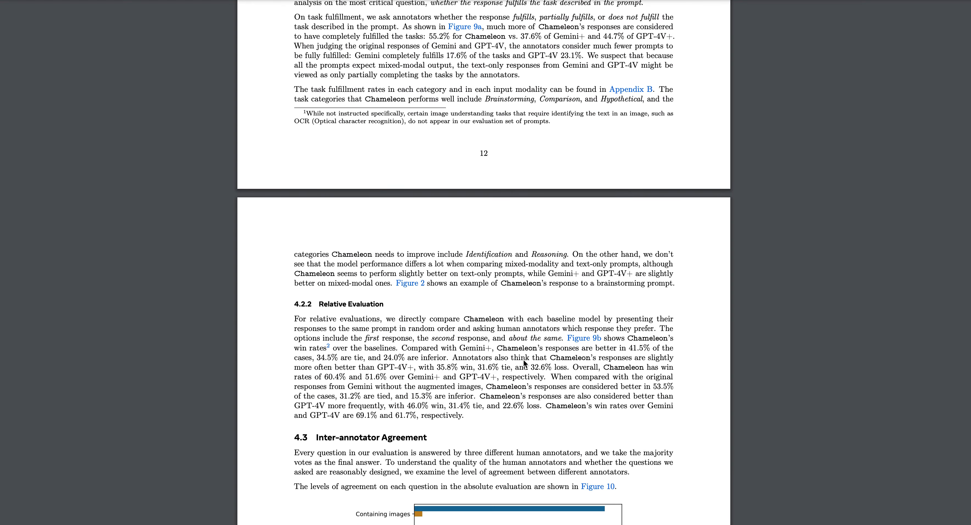
scroll(down, 3)
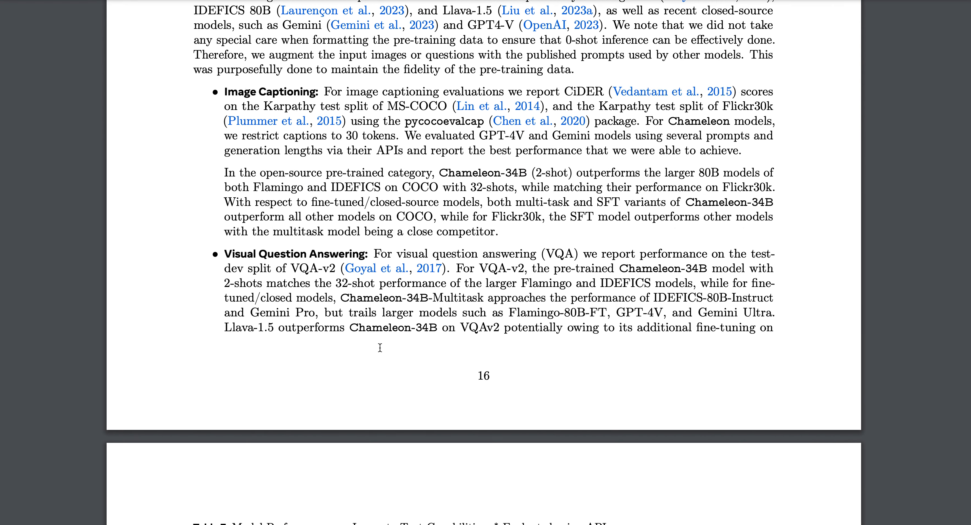
- Study Table 7's image-to-text scores close up, then return to page sixteen's VQA paragraph
scroll(down, 3)
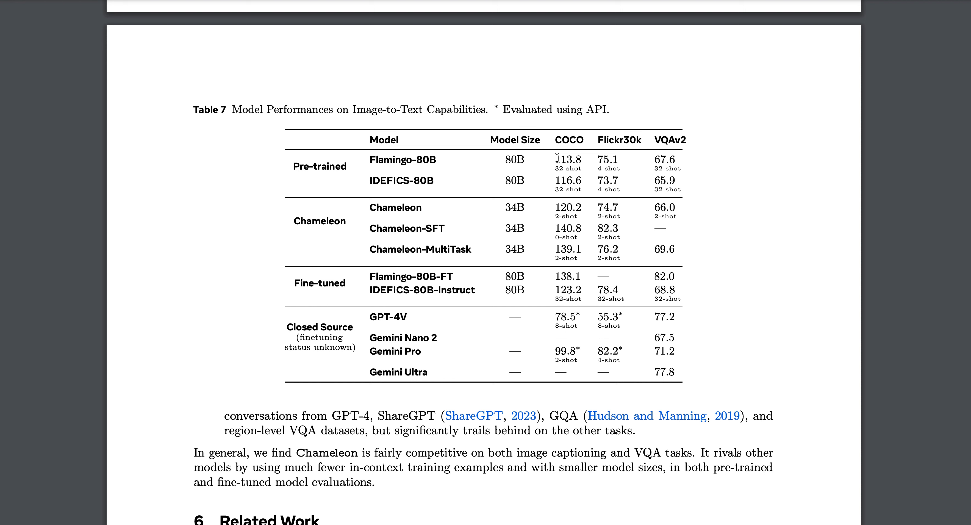
double_click(567, 160)
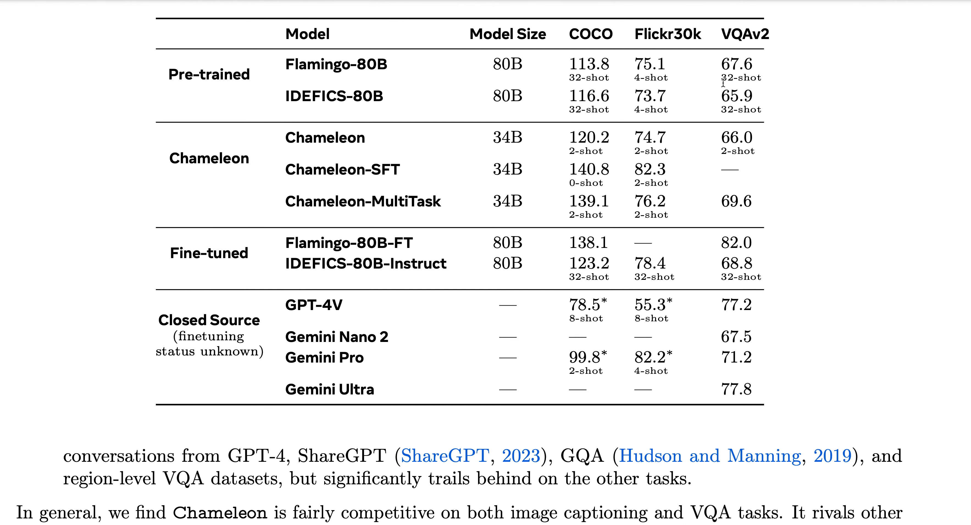
scroll(down, 3)
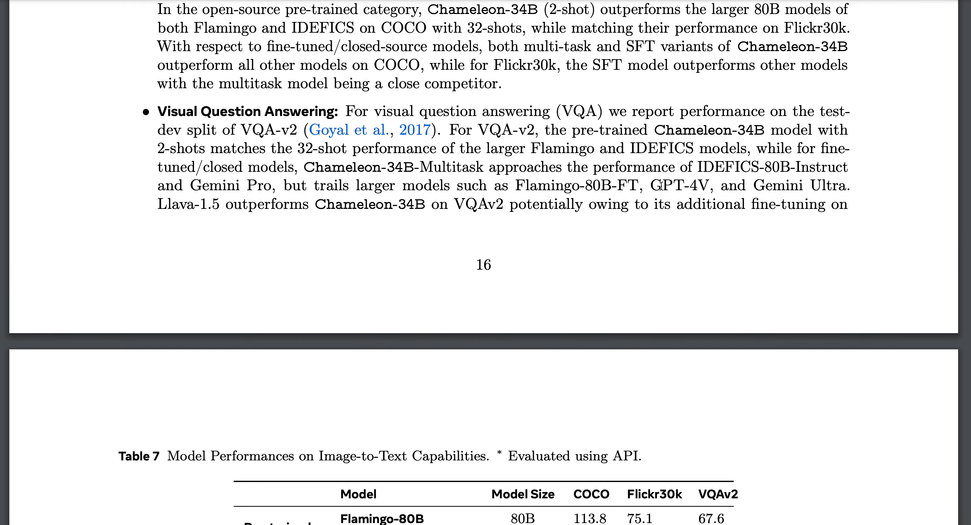
- Scroll through pages fifteen and sixteen, past Table 6 and Section 5.2 Image-To-Text, back to Table 7
scroll(down, 3)
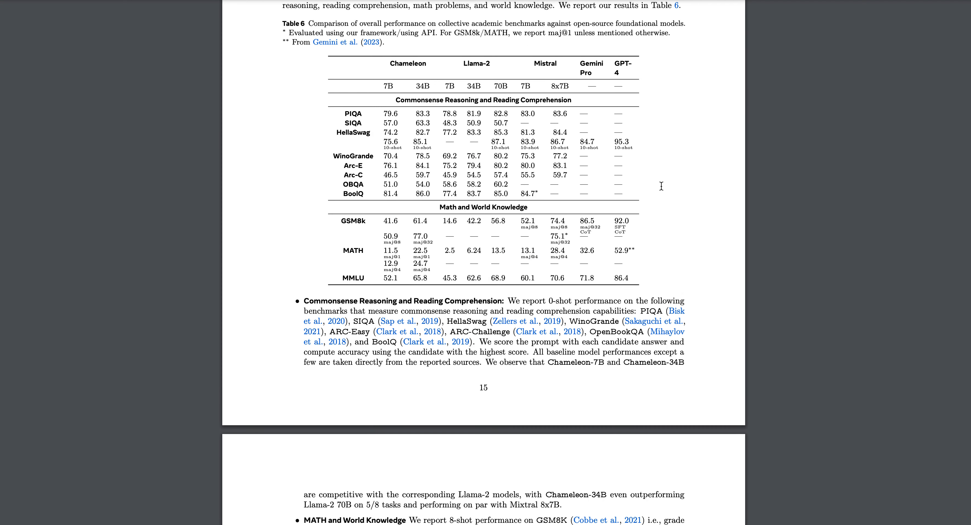
scroll(down, 3)
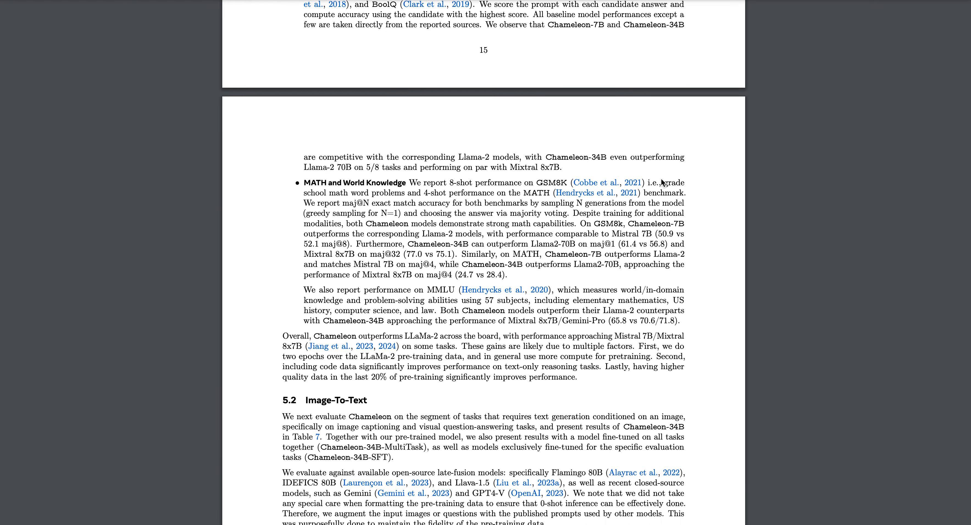
scroll(down, 3)
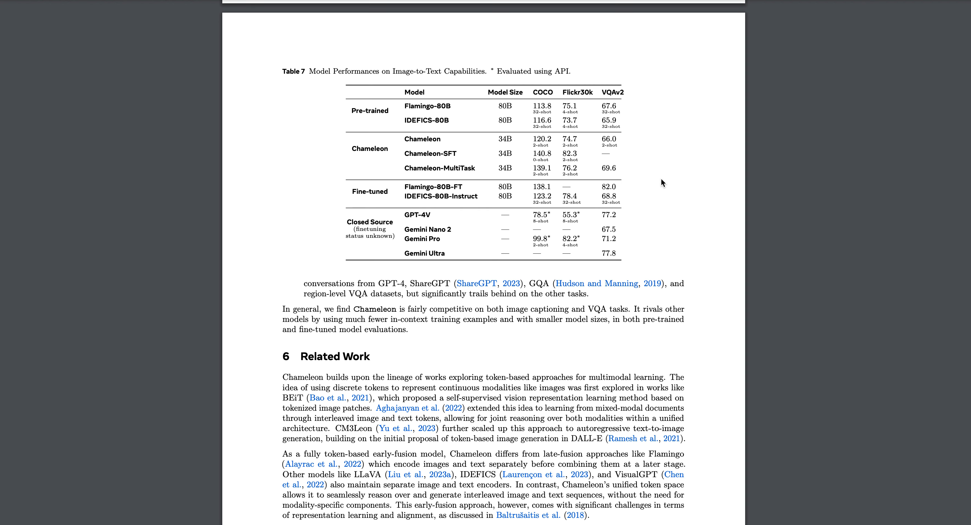
scroll(down, 3)
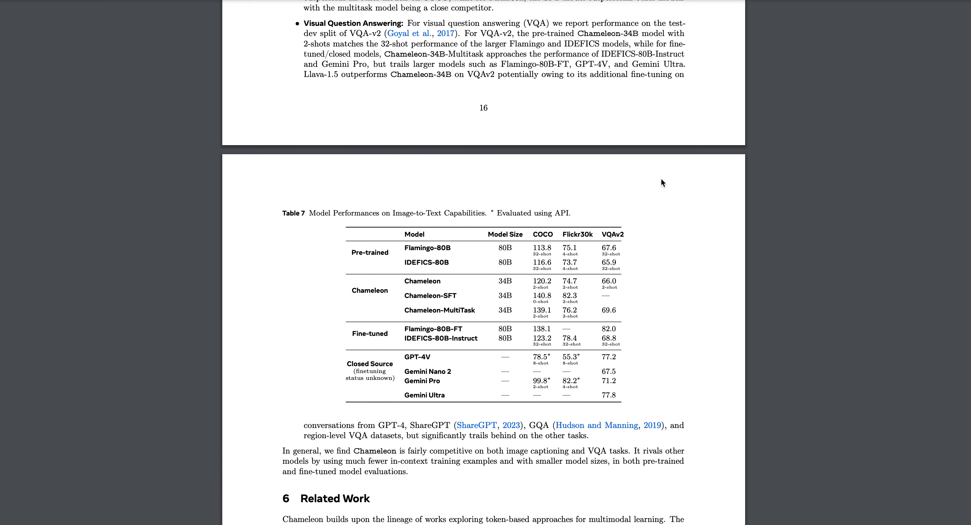
scroll(down, 3)
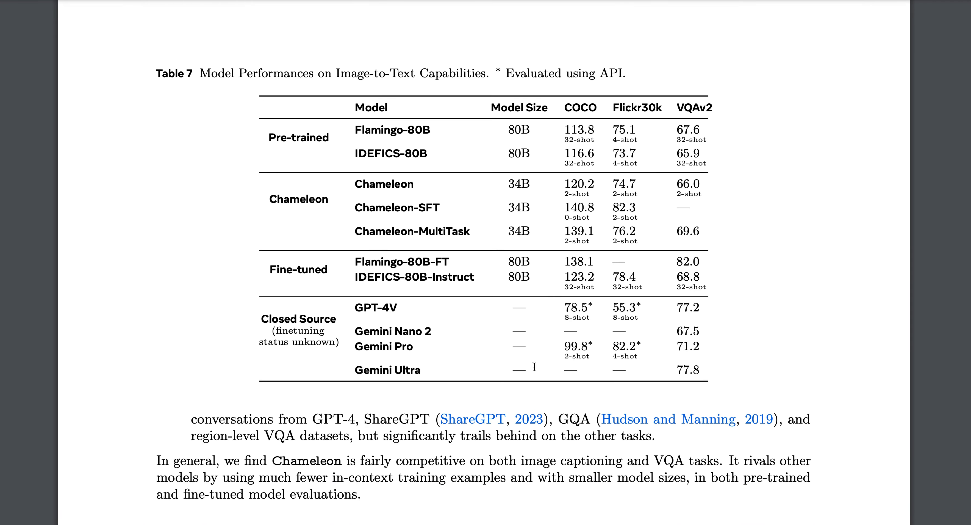